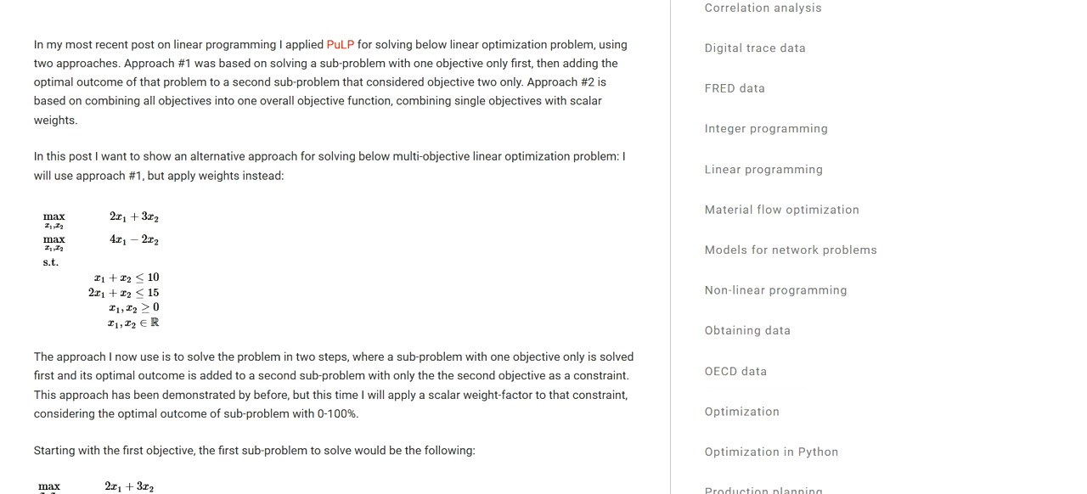
mouse_move(180, 214)
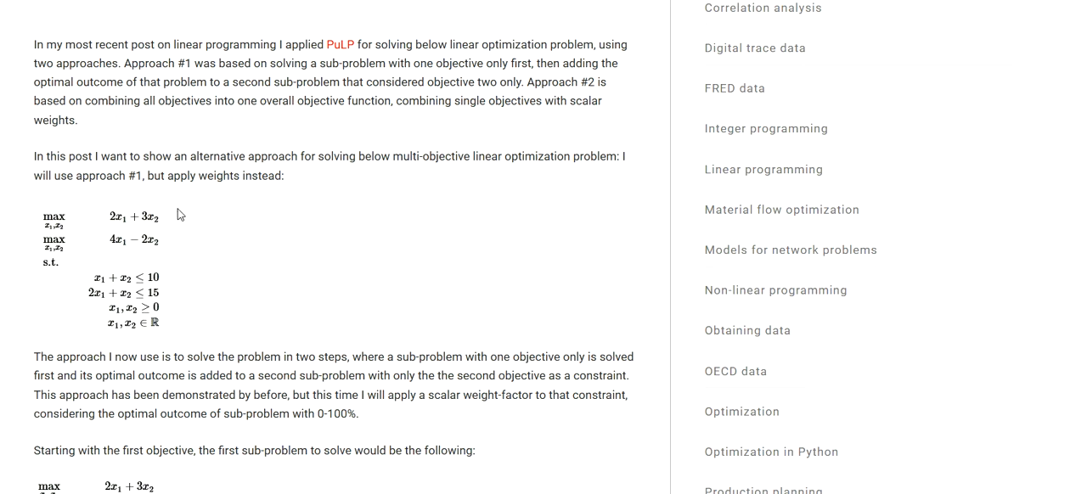
mouse_move(44, 223)
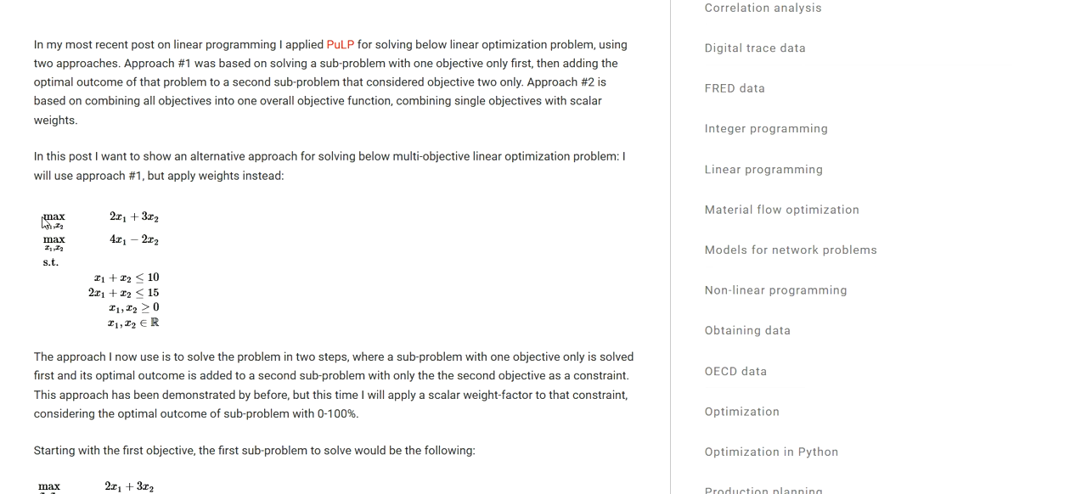
mouse_move(75, 231)
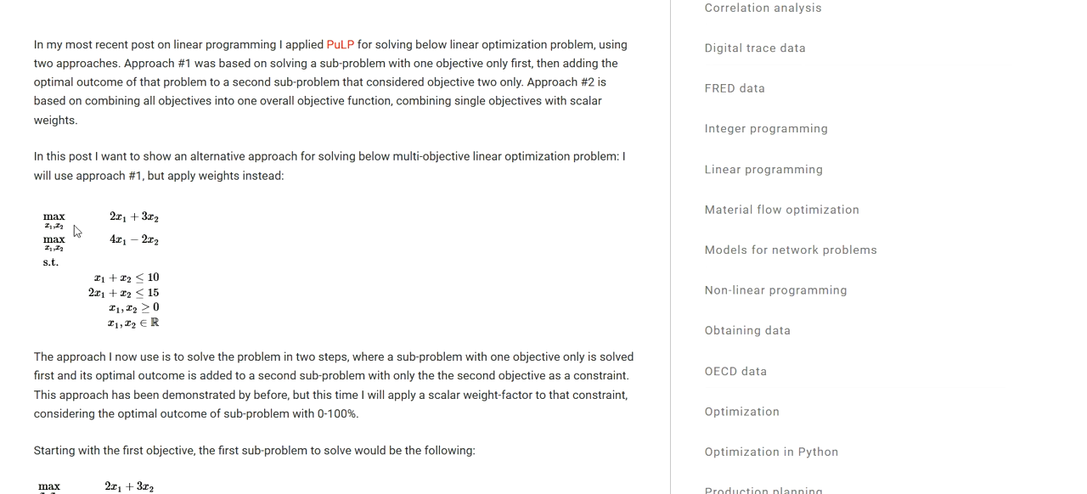
mouse_move(109, 320)
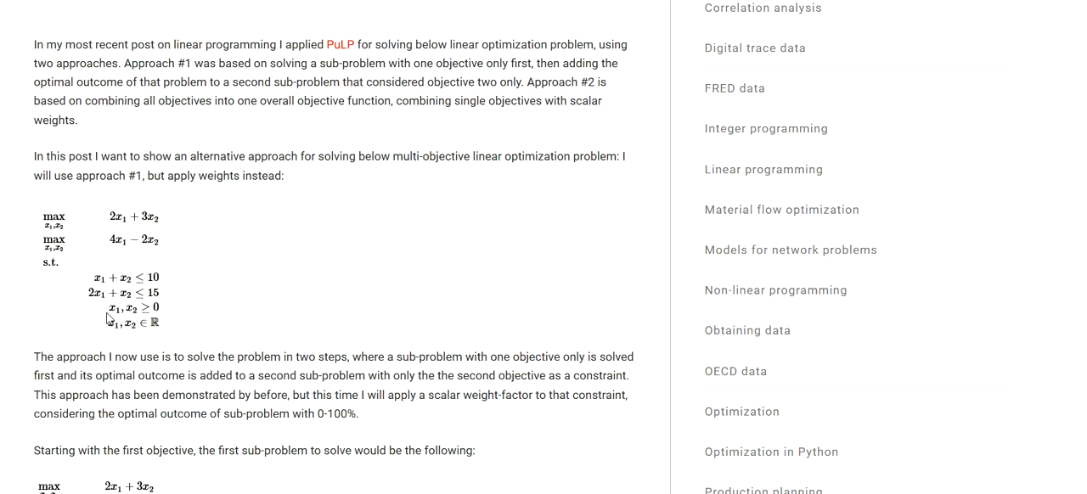
mouse_move(106, 304)
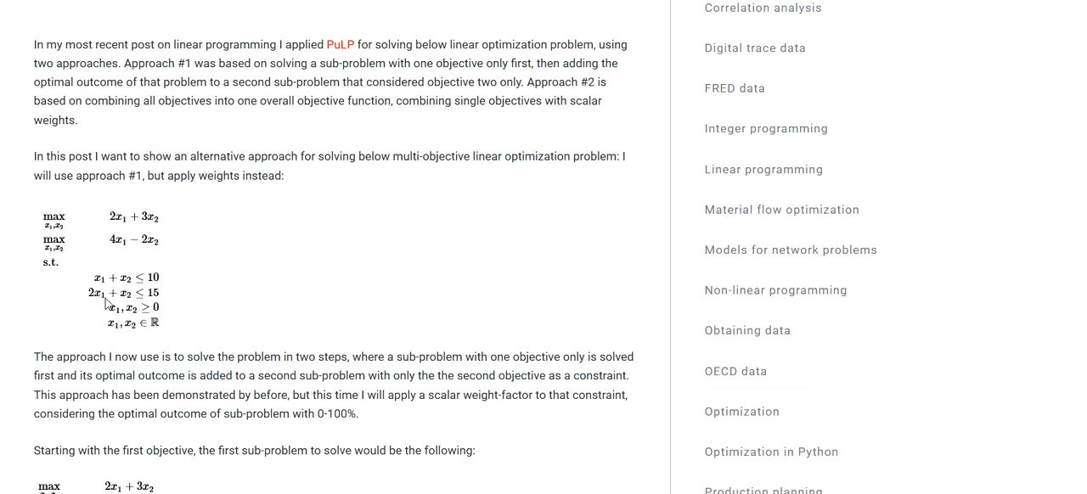
mouse_move(127, 332)
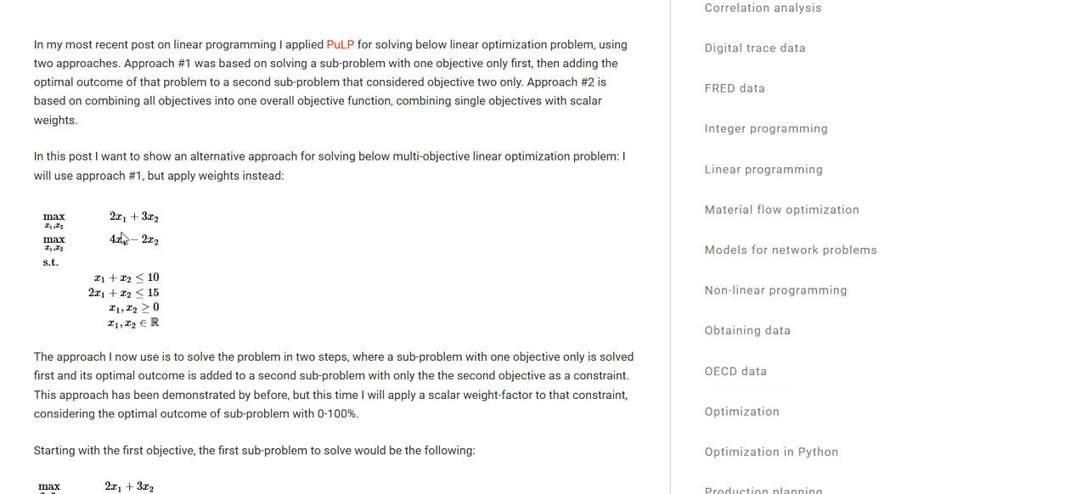
mouse_move(137, 222)
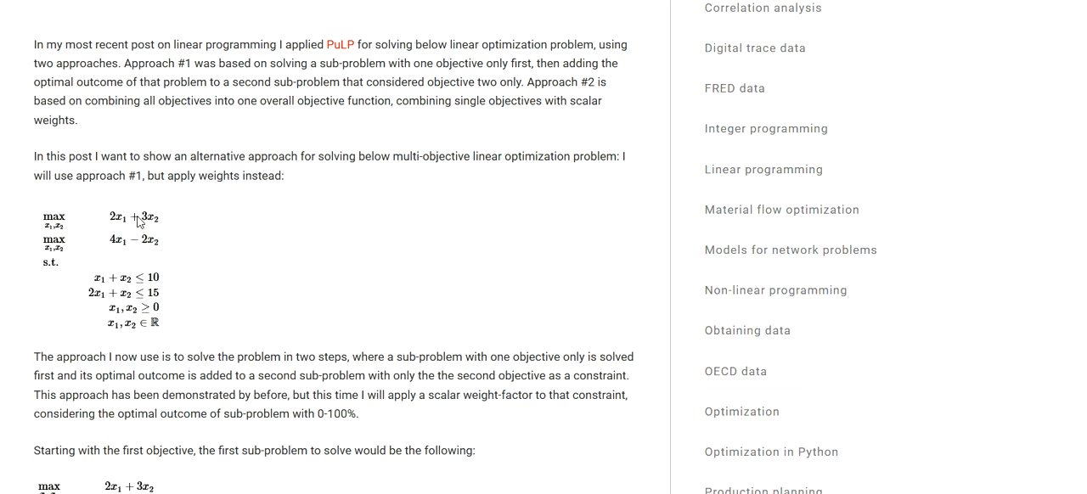
mouse_move(139, 229)
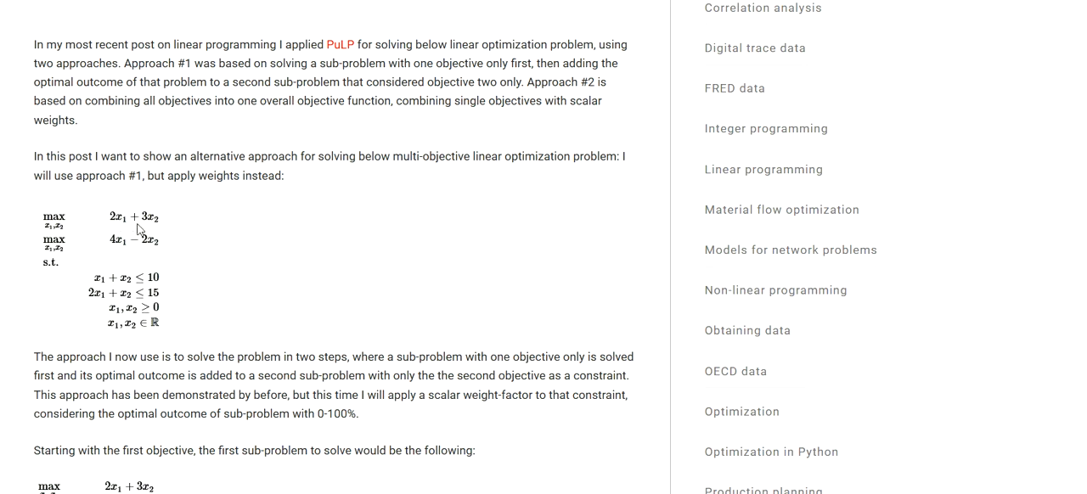
mouse_move(148, 255)
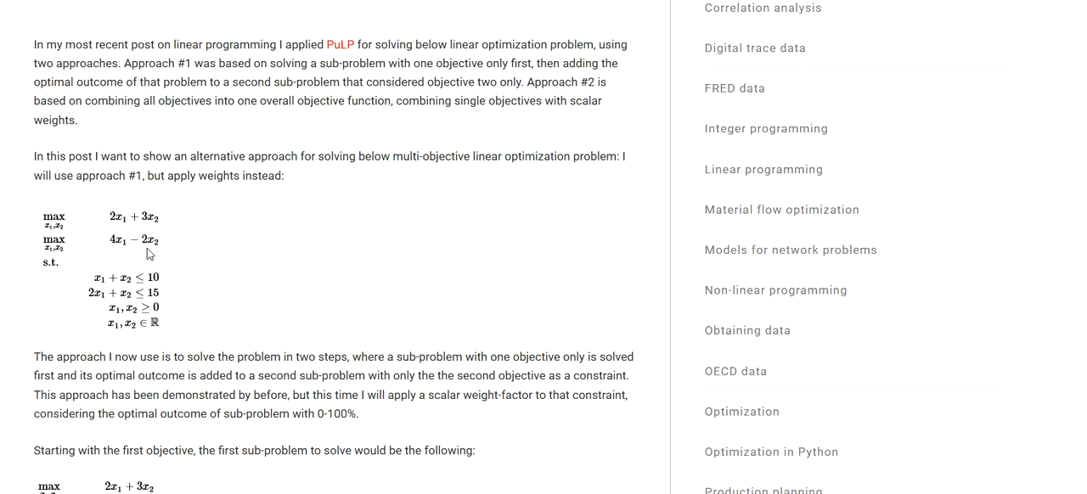
mouse_move(119, 250)
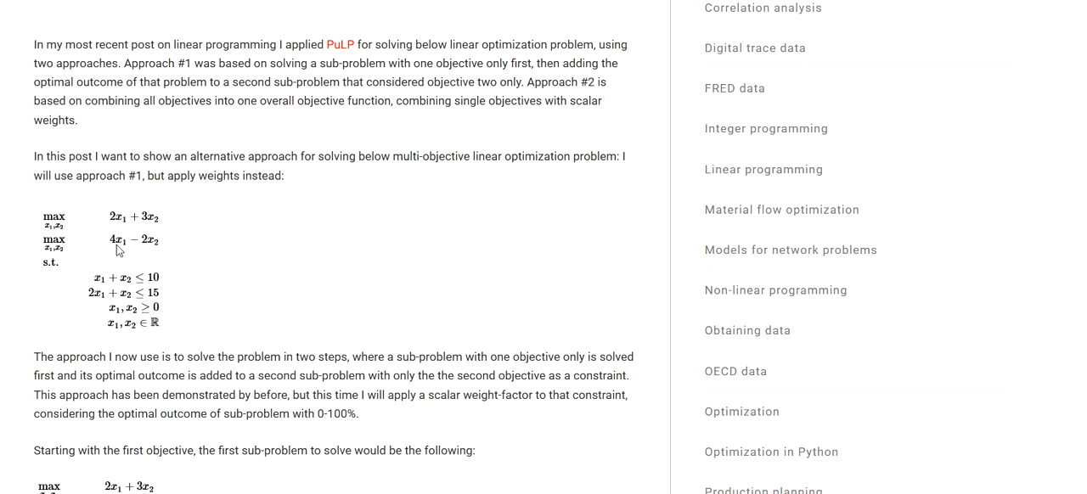
mouse_move(166, 251)
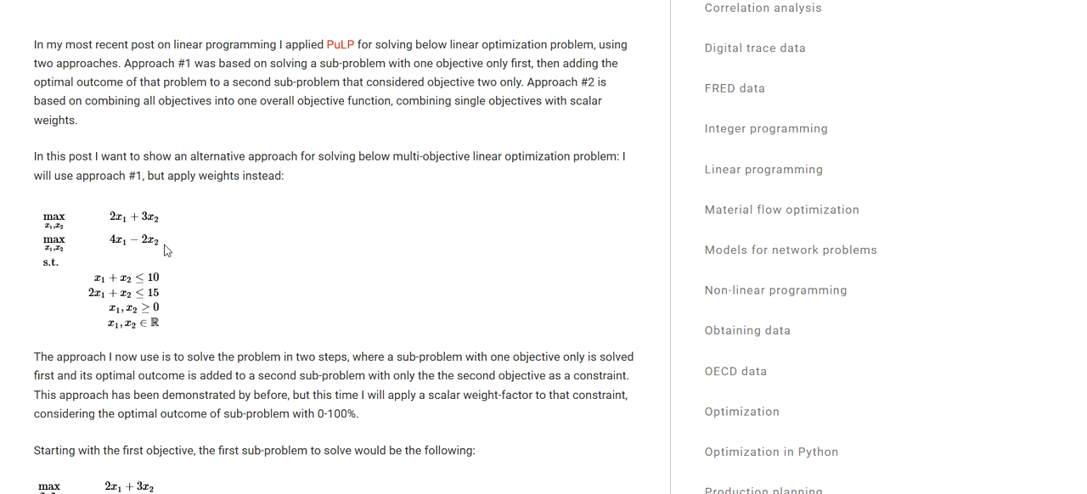
mouse_move(167, 248)
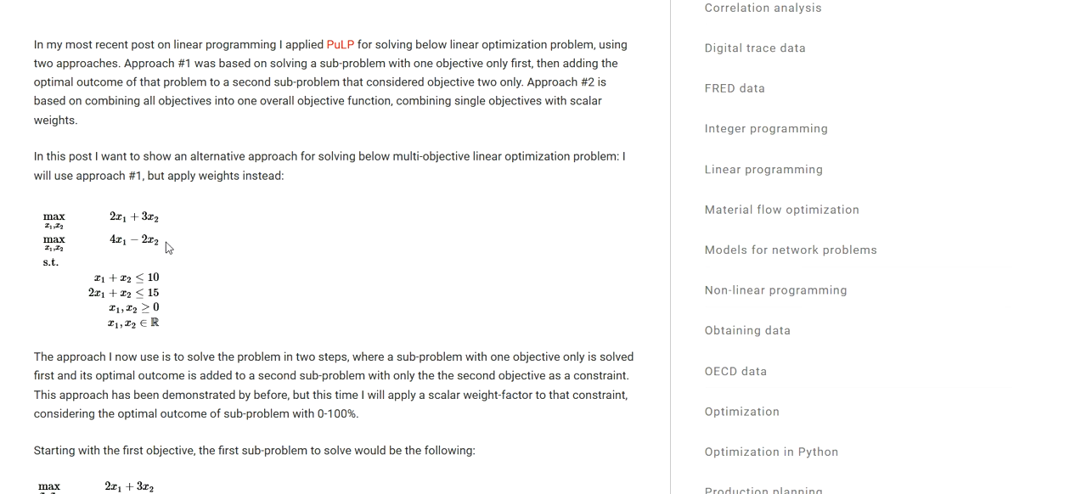
mouse_move(163, 251)
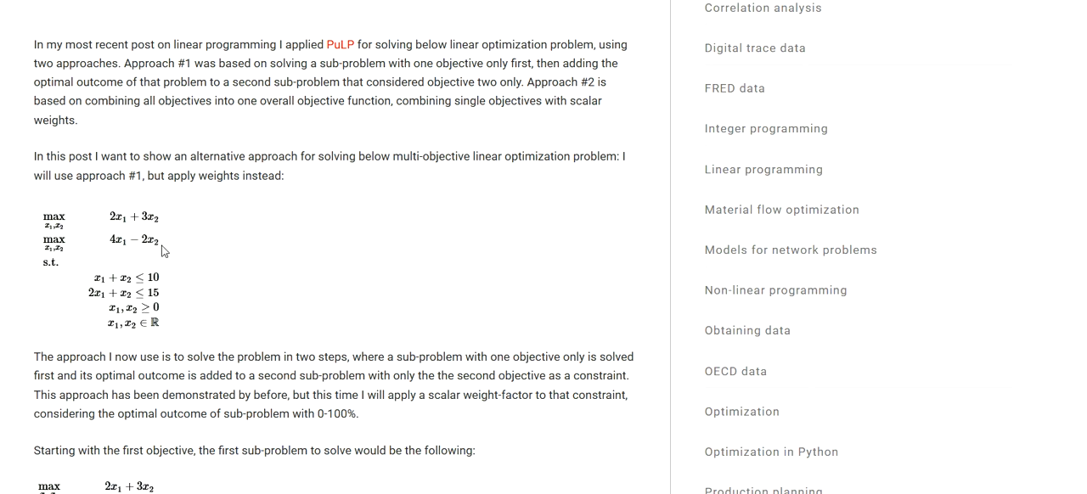
mouse_move(163, 258)
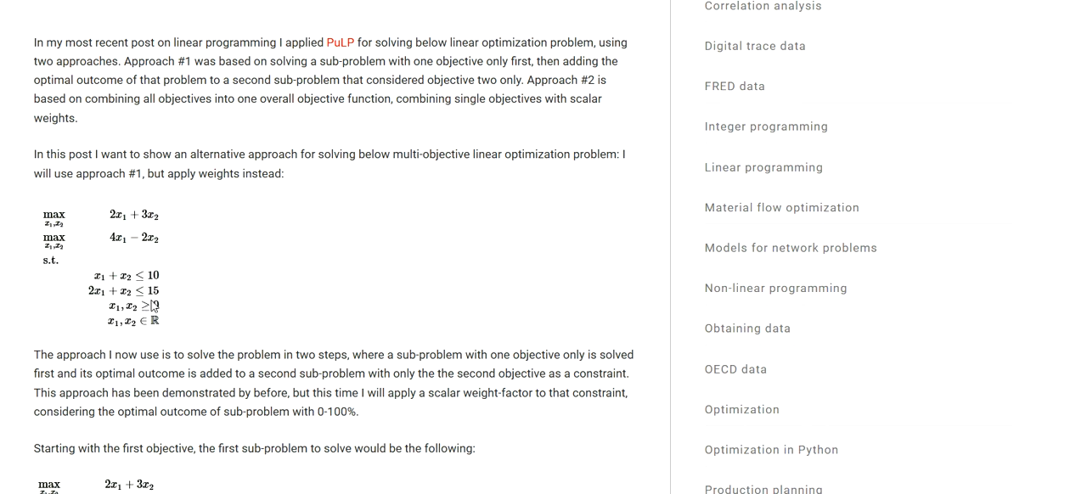
Step: Scroll down past both sub-problem formulations to the PuLP implementation code with step size 0.01
scroll(down, 3)
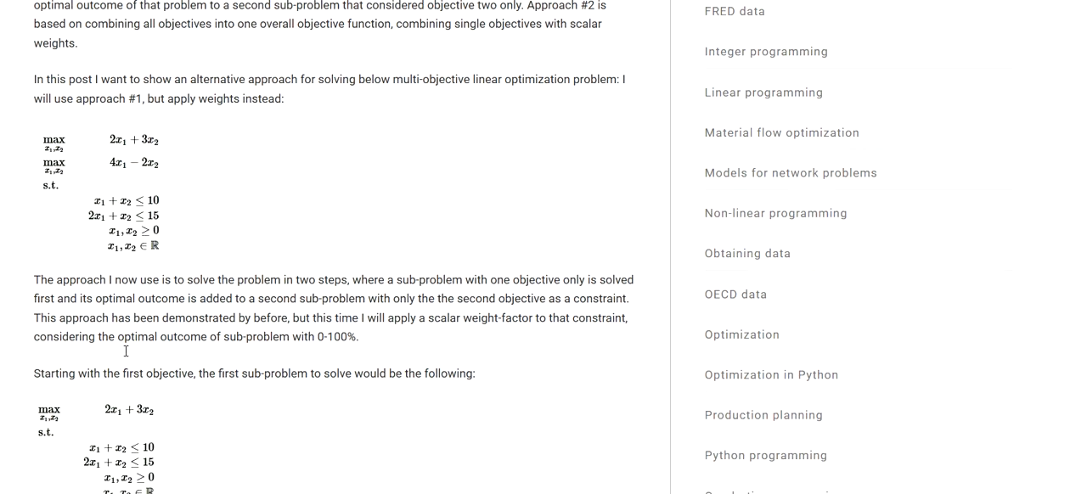
scroll(down, 3)
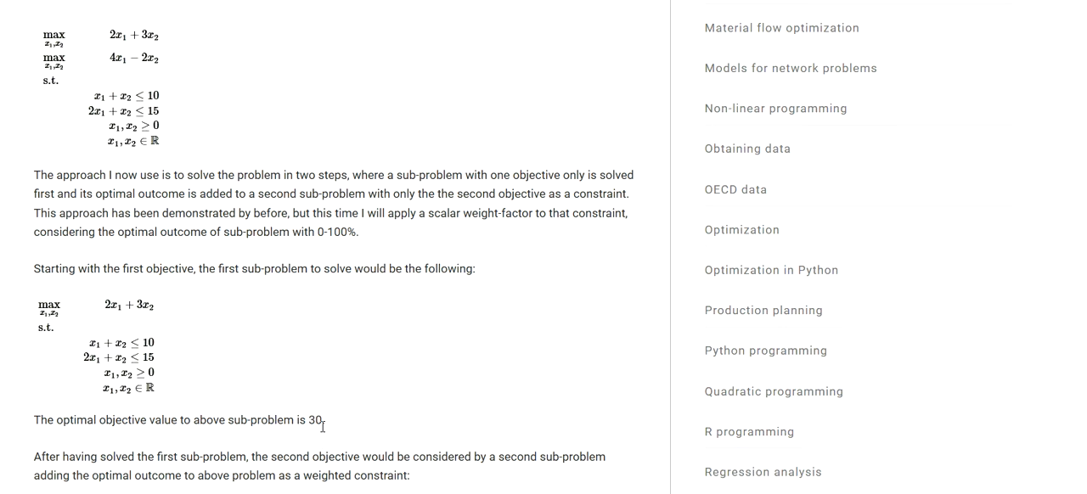
scroll(down, 3)
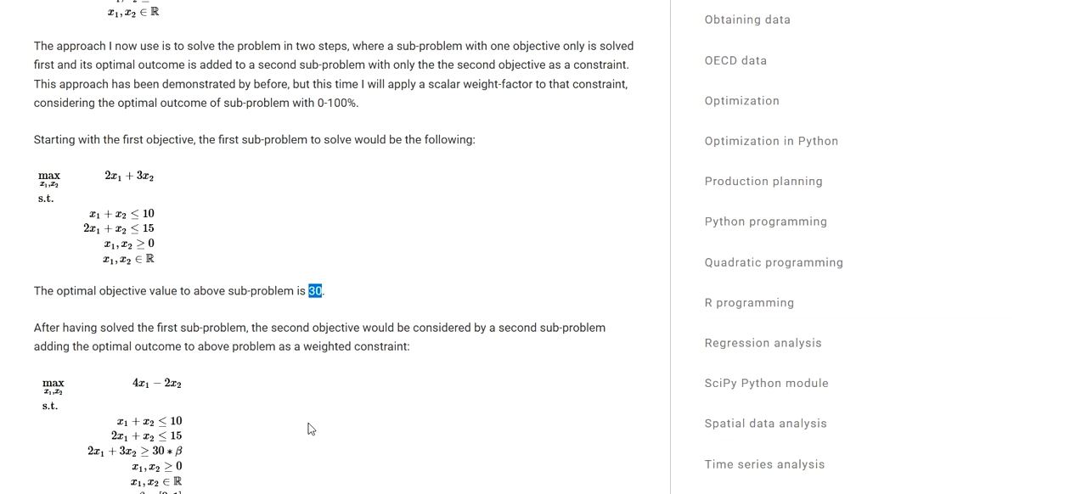
scroll(down, 3)
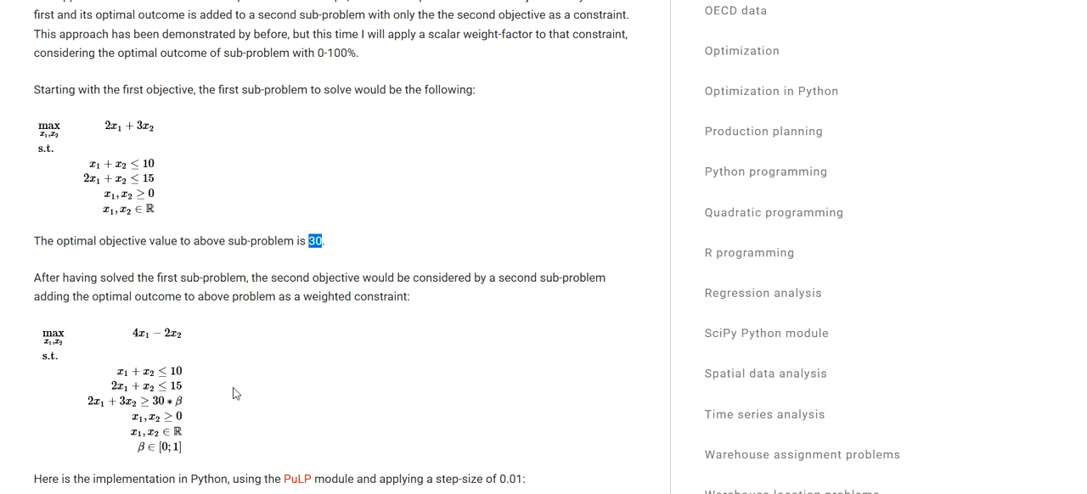
mouse_move(173, 343)
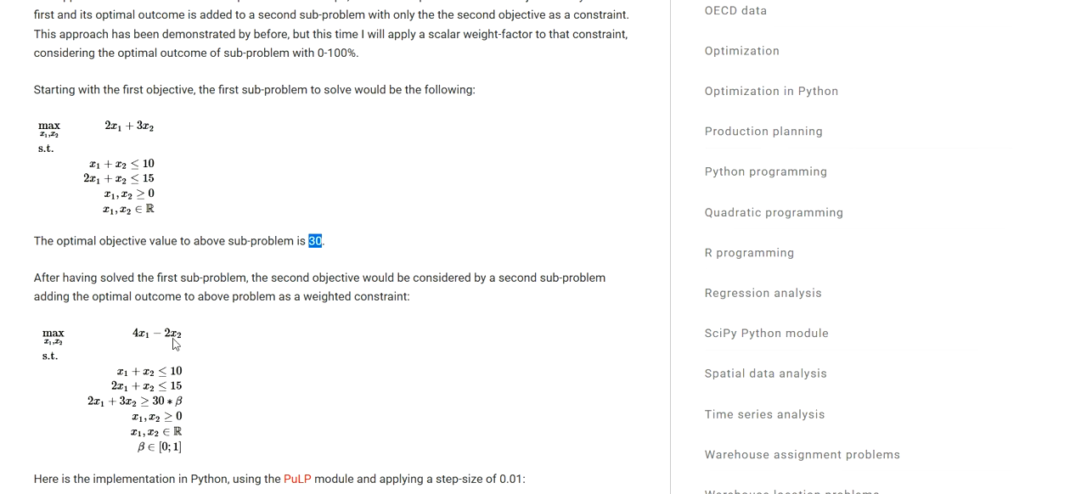
mouse_move(163, 342)
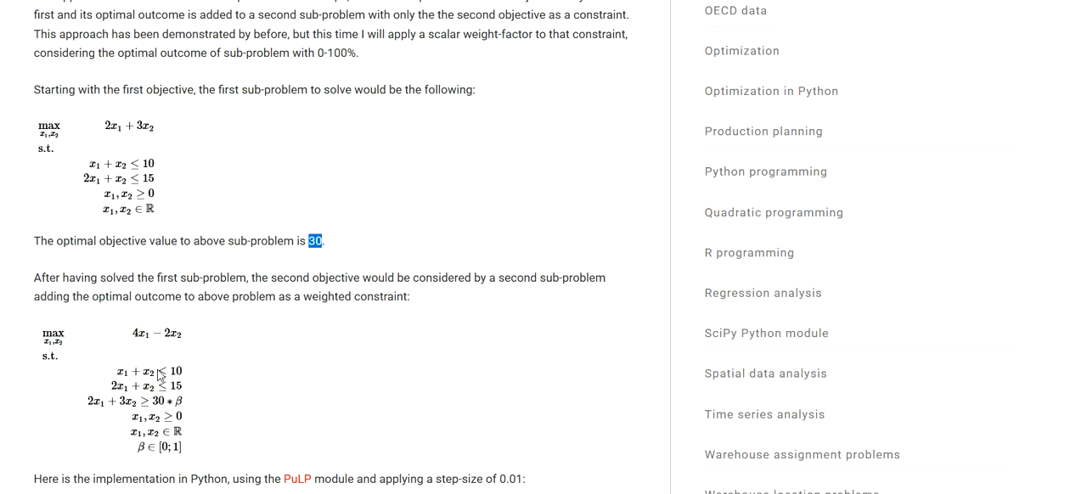
mouse_move(158, 411)
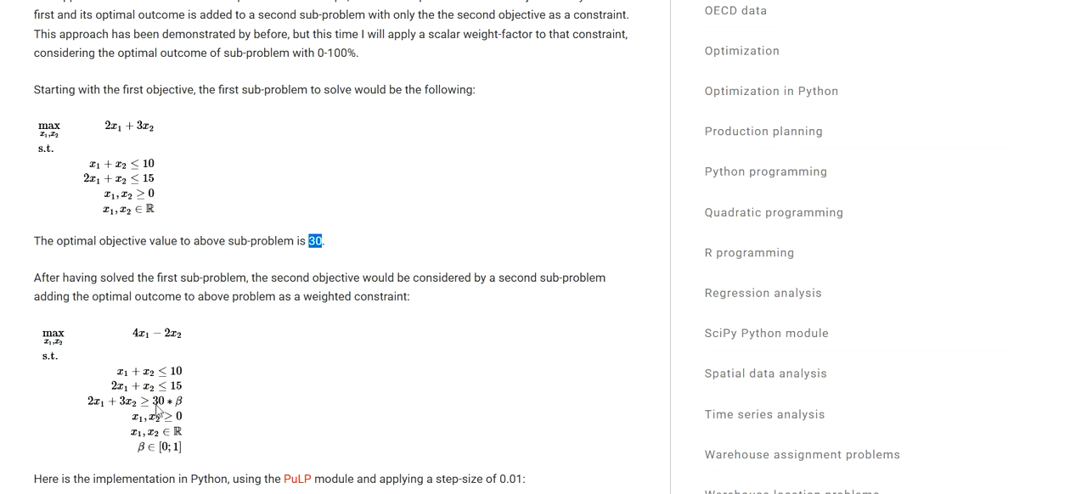
mouse_move(158, 411)
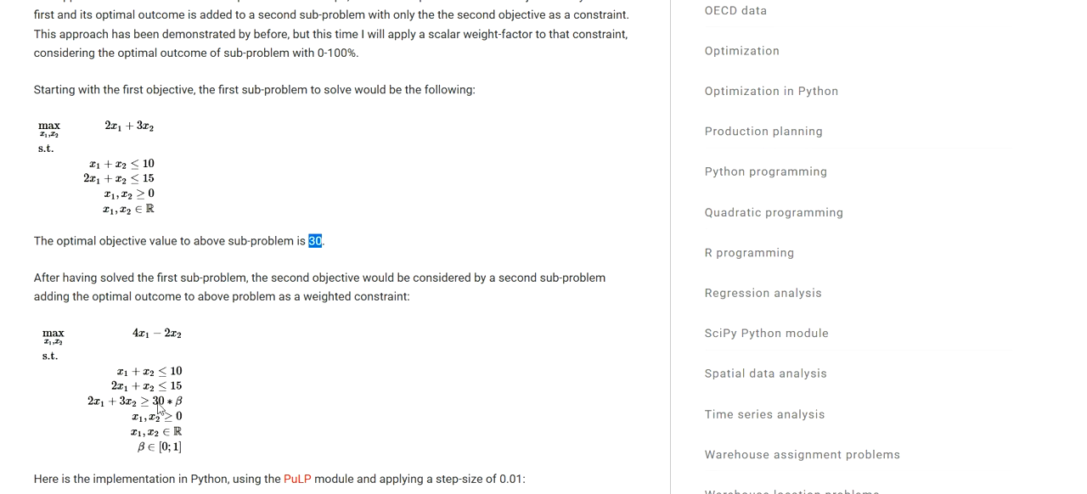
mouse_move(95, 406)
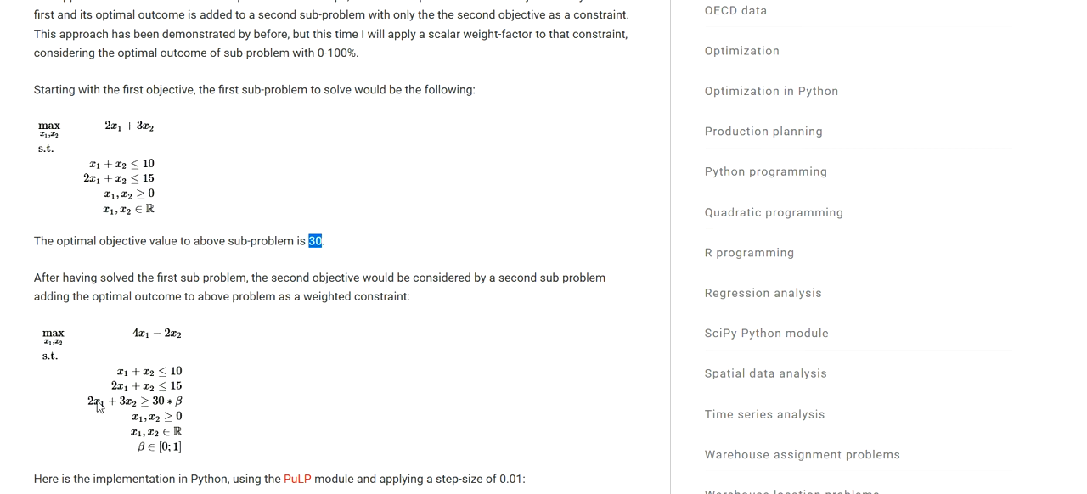
mouse_move(181, 408)
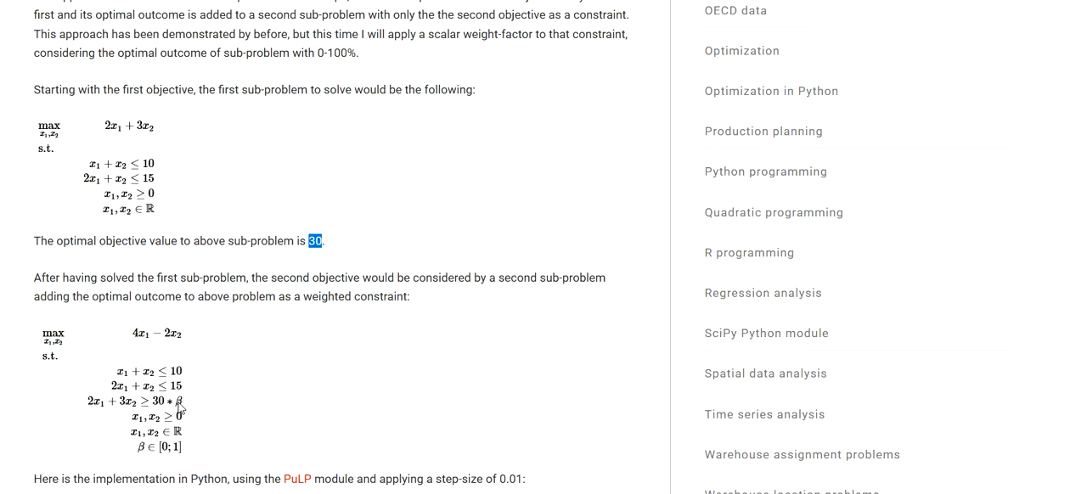
mouse_move(180, 411)
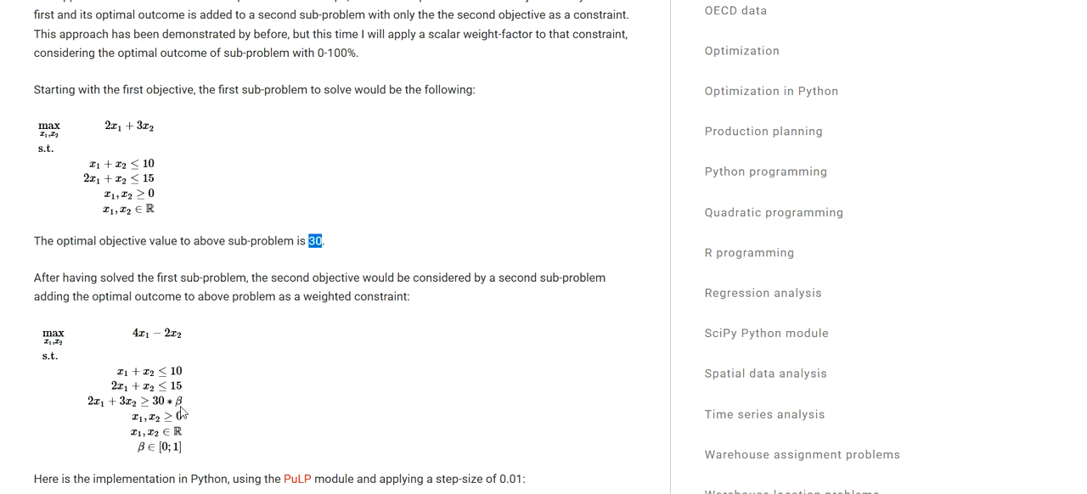
mouse_move(133, 455)
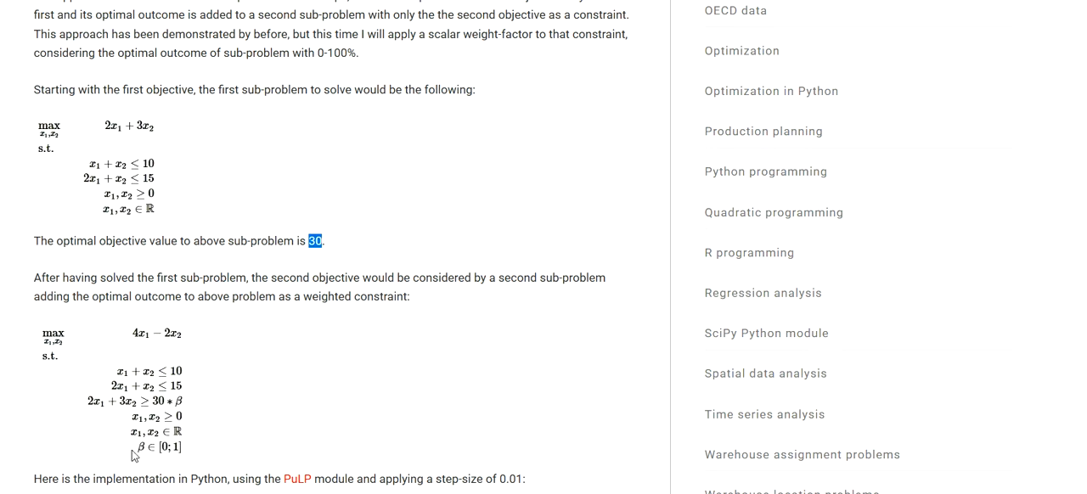
mouse_move(183, 458)
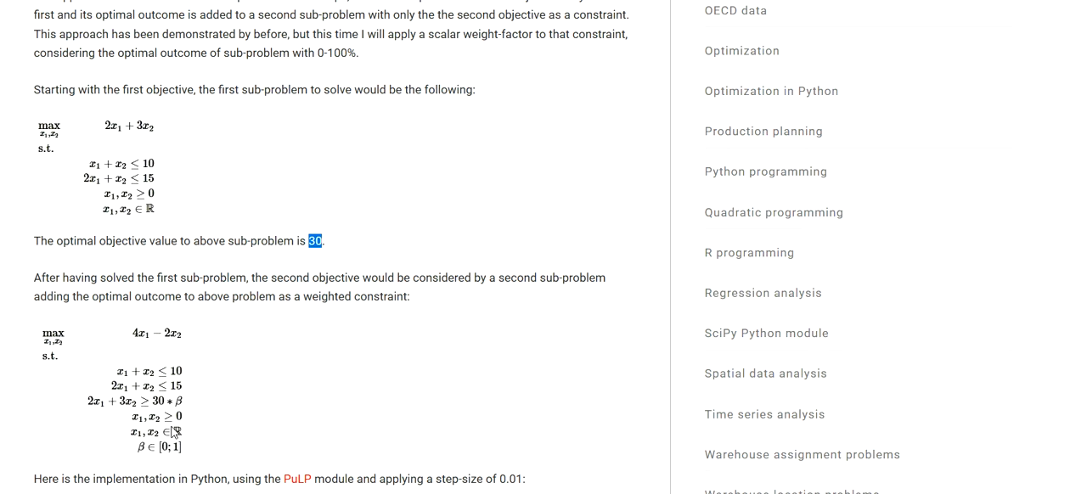
scroll(down, 3)
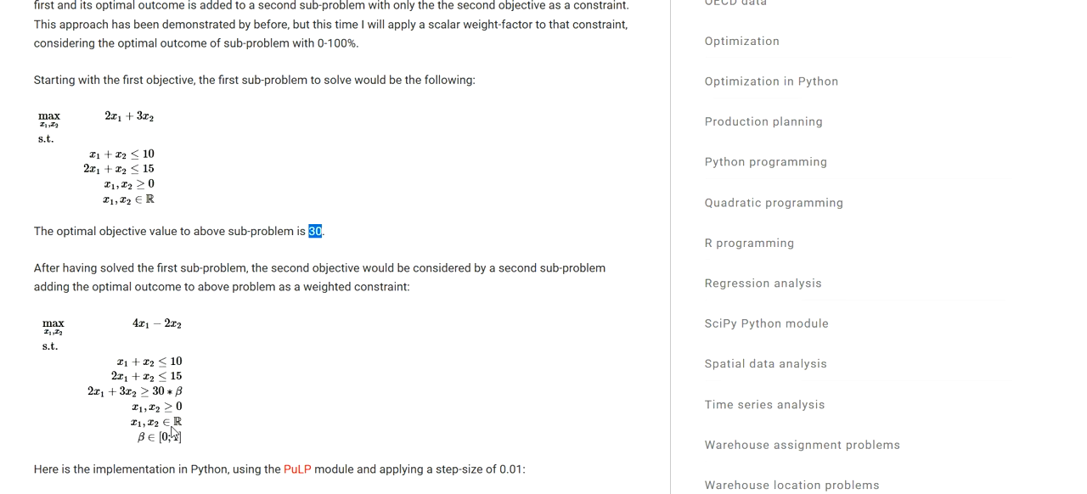
scroll(down, 3)
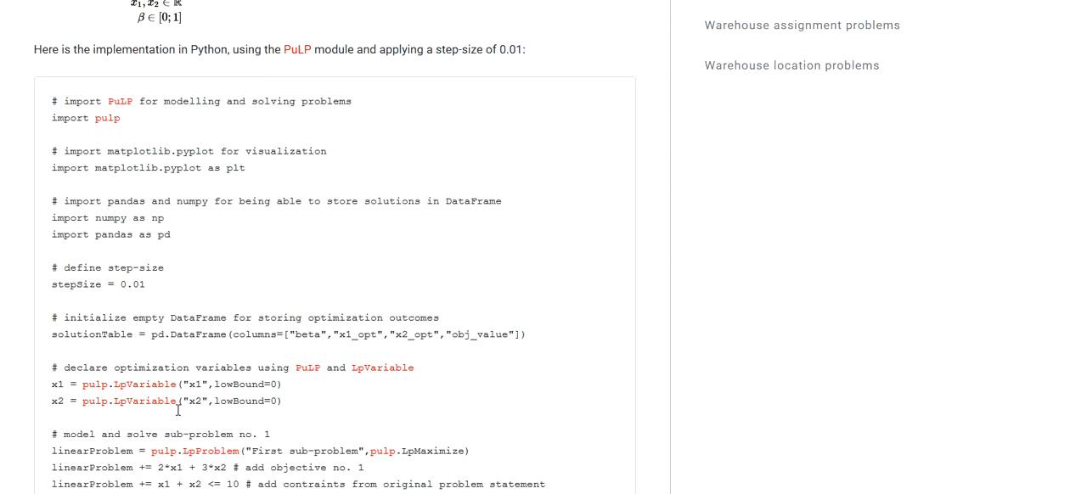
scroll(down, 3)
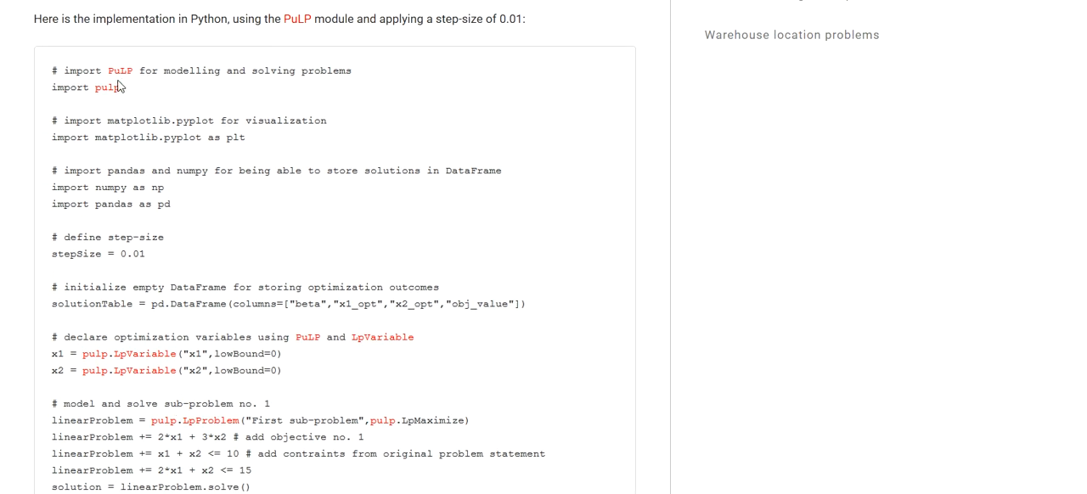
mouse_move(171, 142)
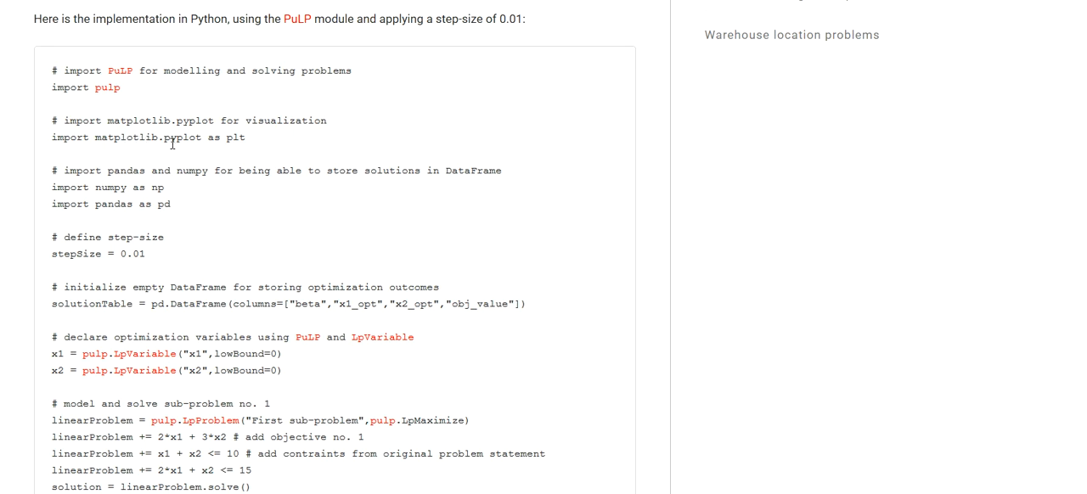
mouse_move(151, 123)
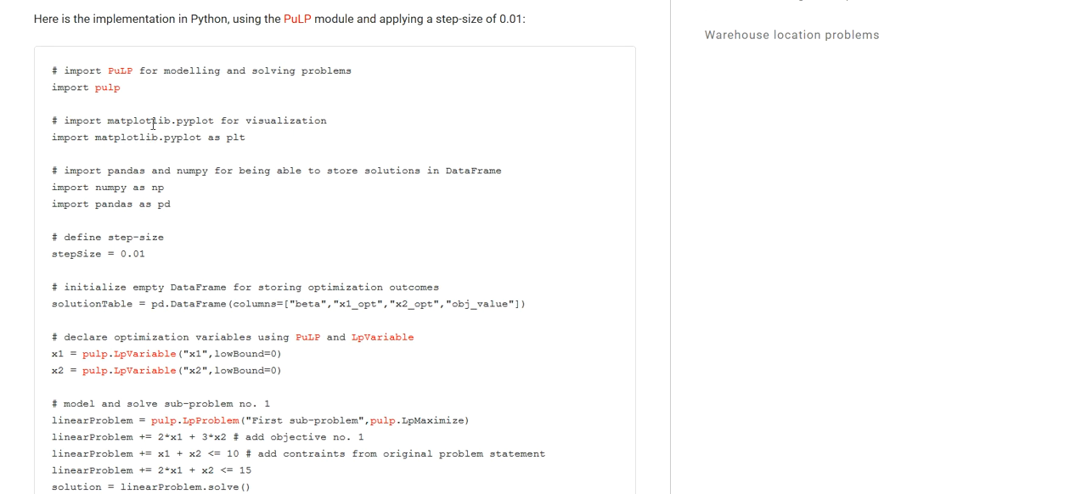
mouse_move(153, 136)
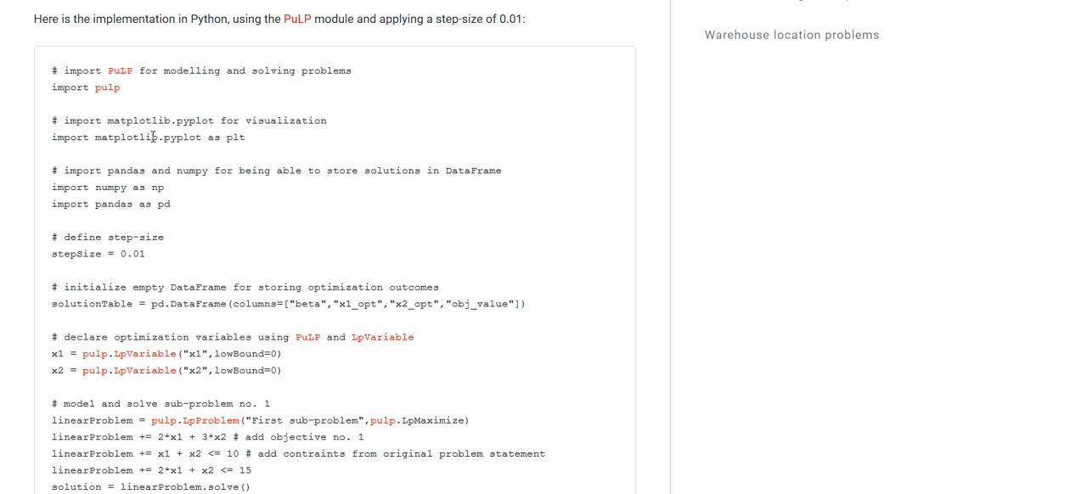
scroll(down, 3)
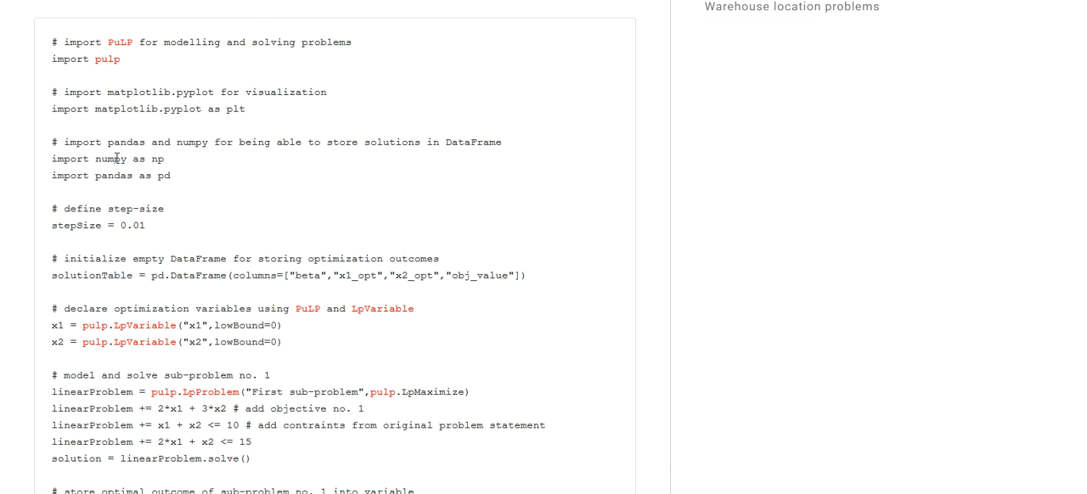
mouse_move(112, 177)
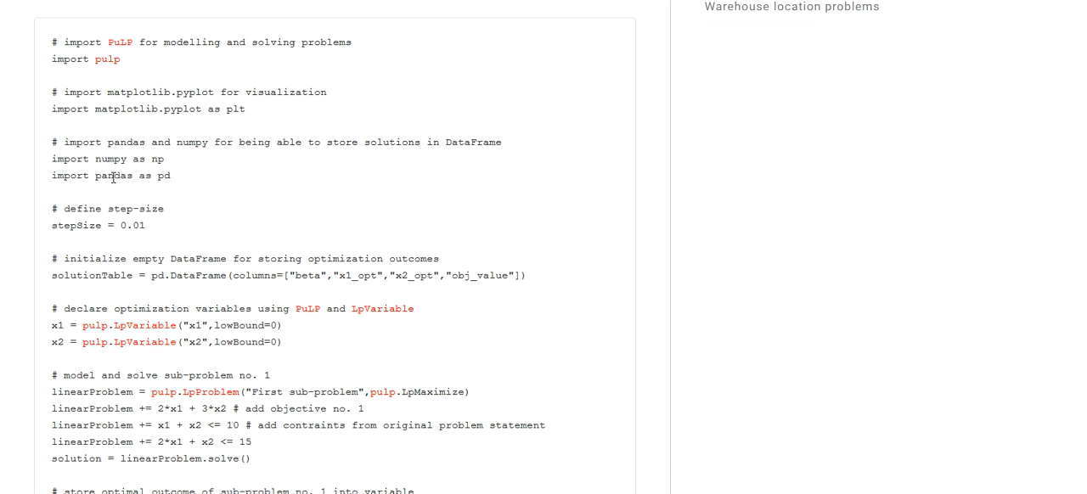
mouse_move(197, 188)
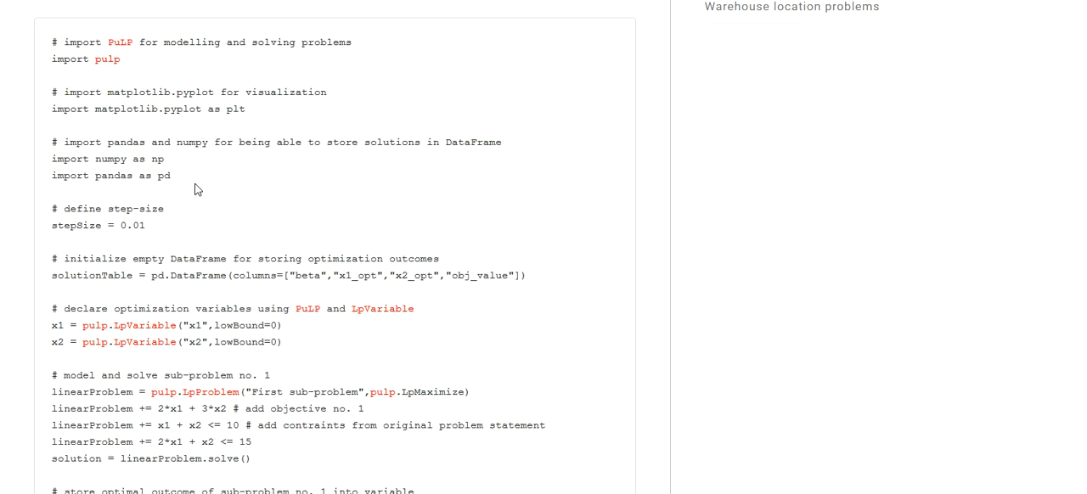
mouse_move(143, 231)
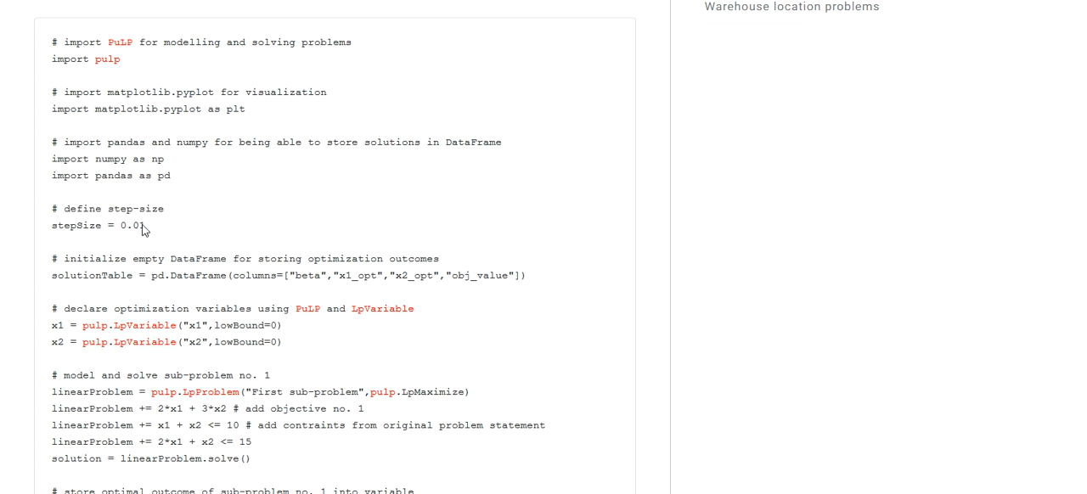
double_click(75, 226)
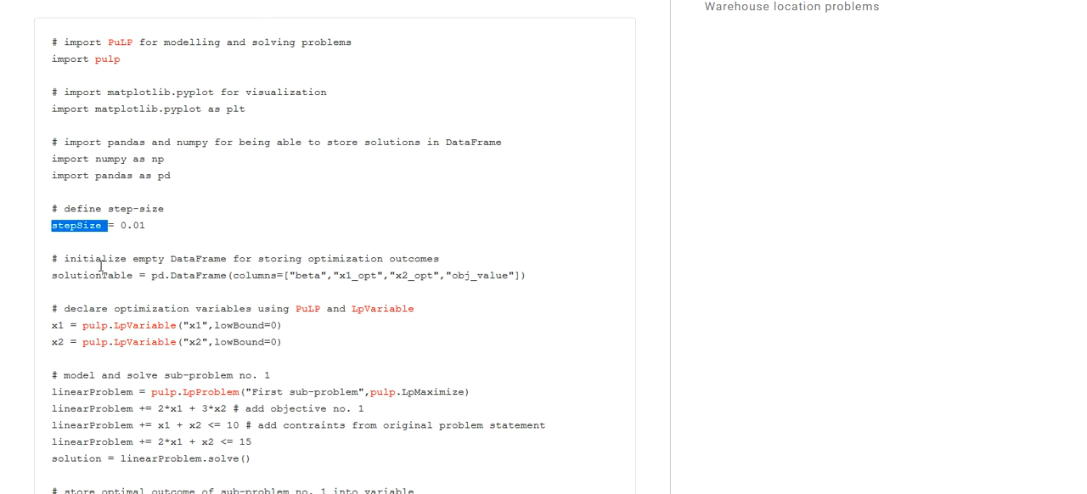
scroll(down, 3)
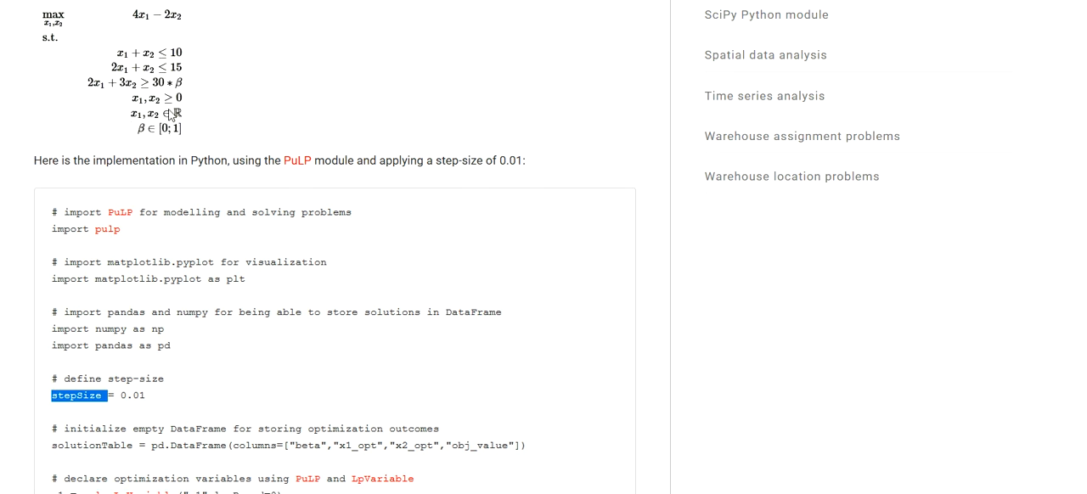
scroll(down, 3)
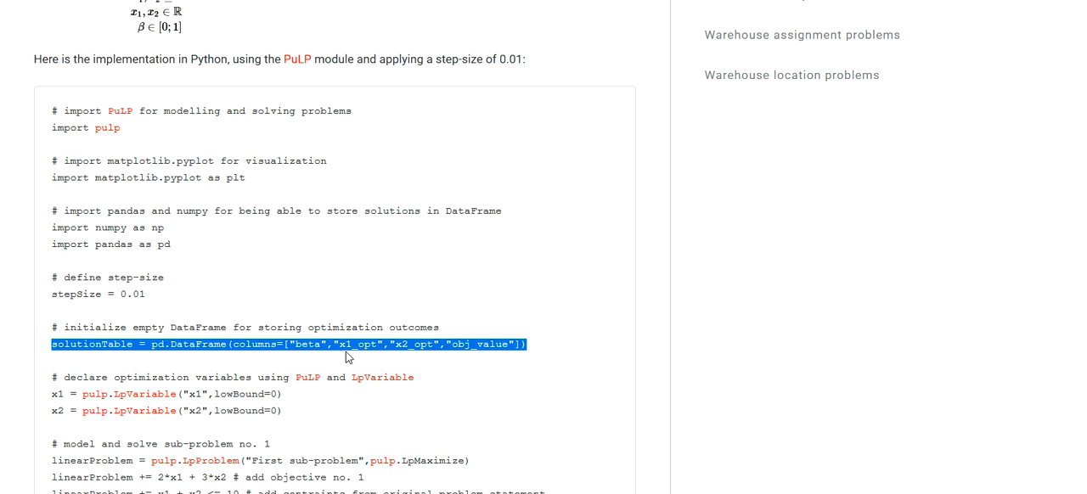
mouse_move(404, 347)
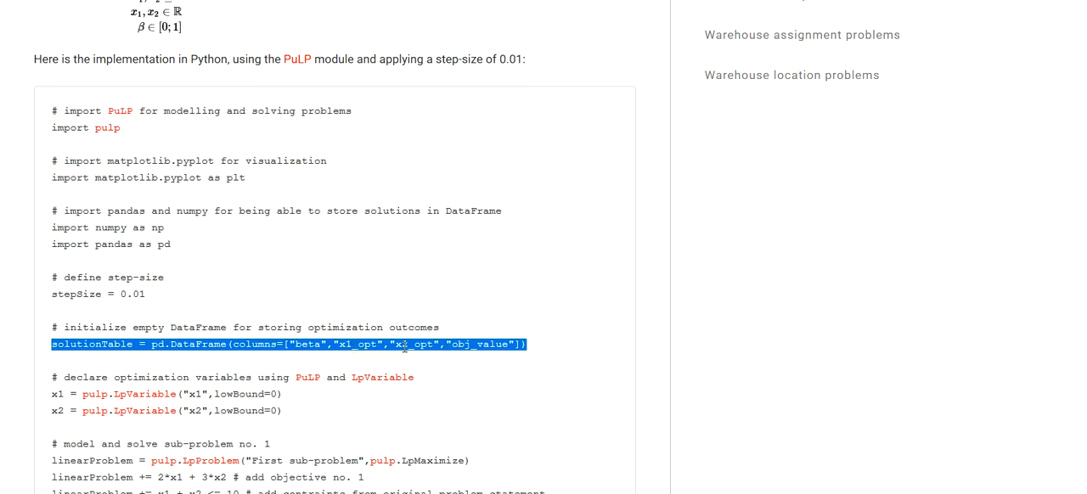
mouse_move(472, 350)
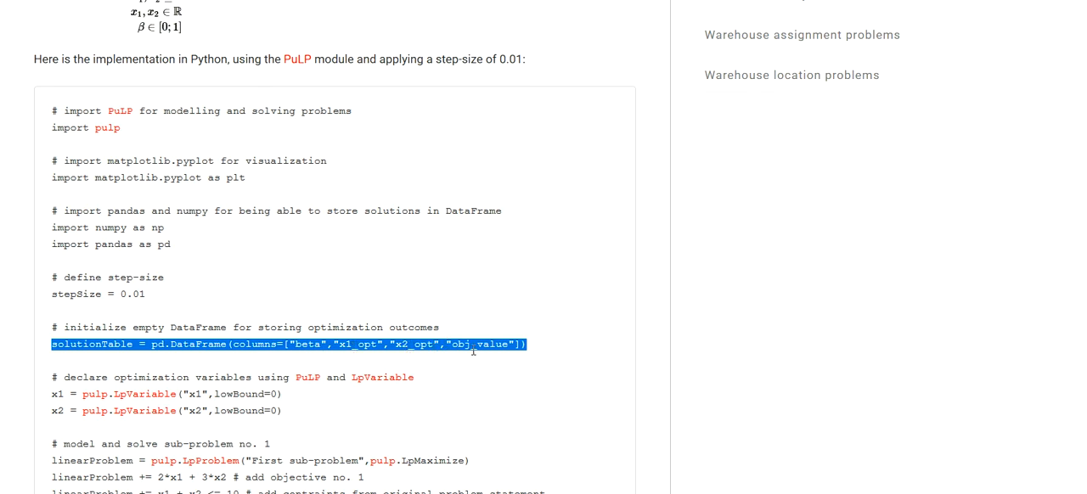
scroll(down, 3)
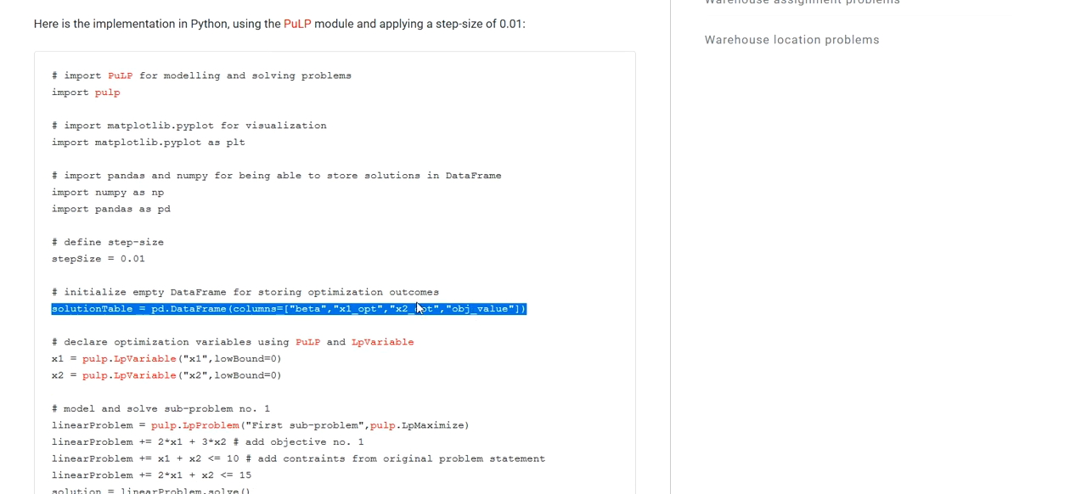
scroll(down, 3)
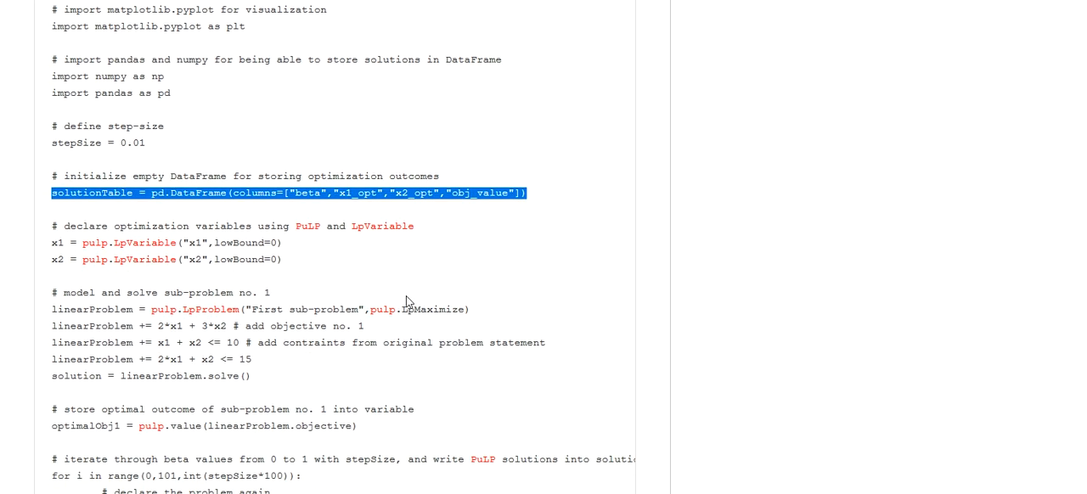
mouse_move(146, 265)
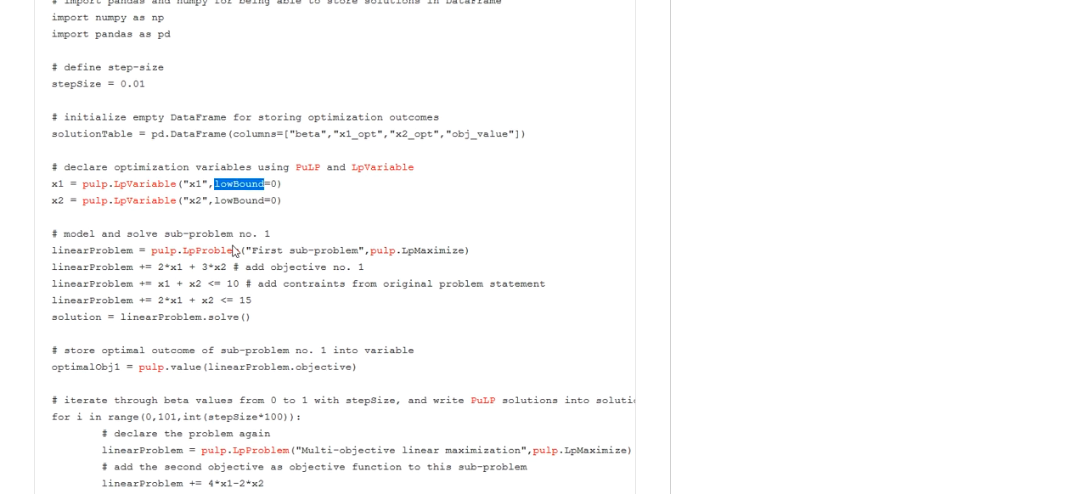
double_click(93, 250)
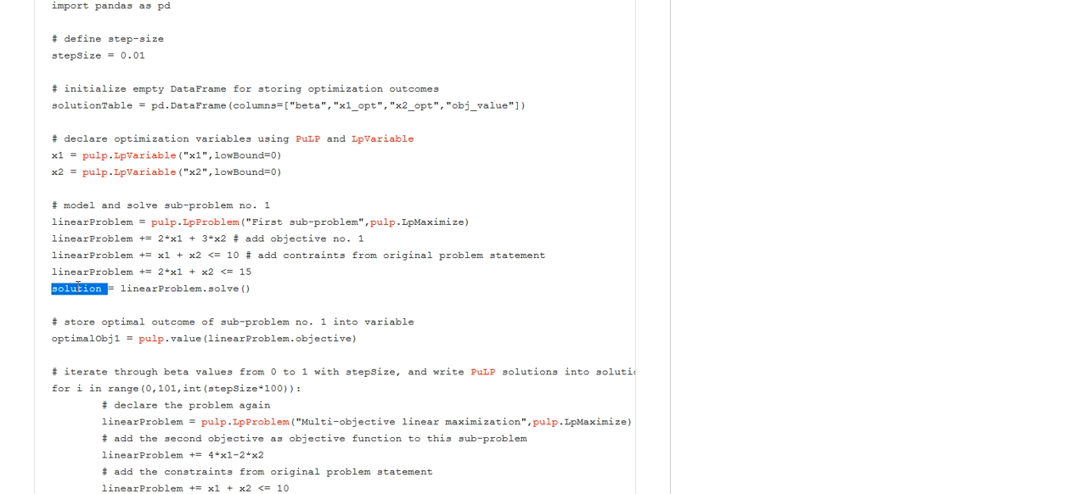
scroll(down, 3)
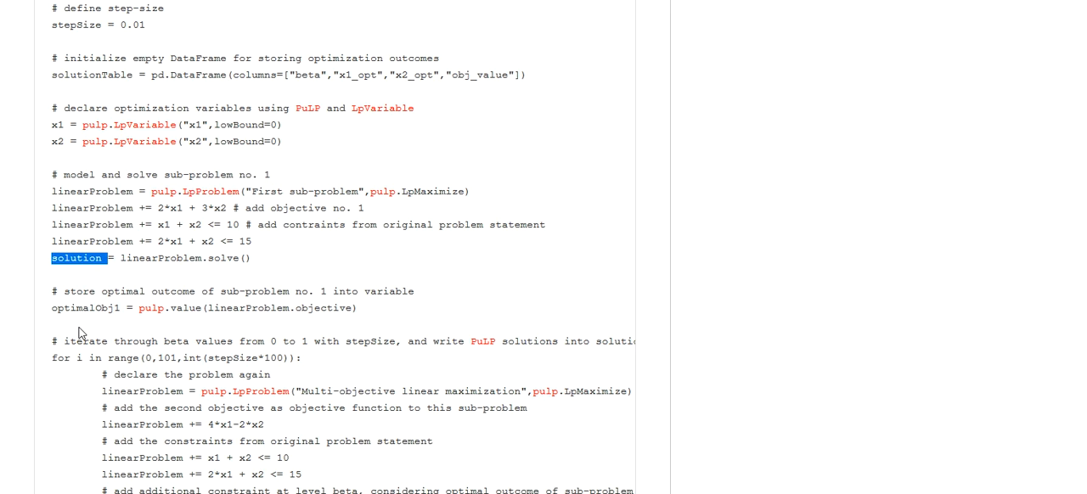
mouse_move(83, 321)
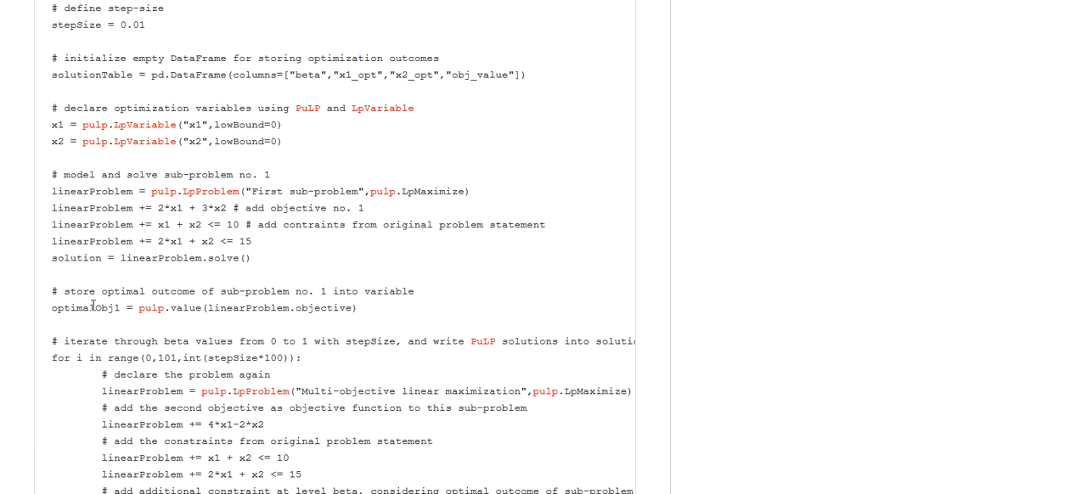
double_click(75, 308)
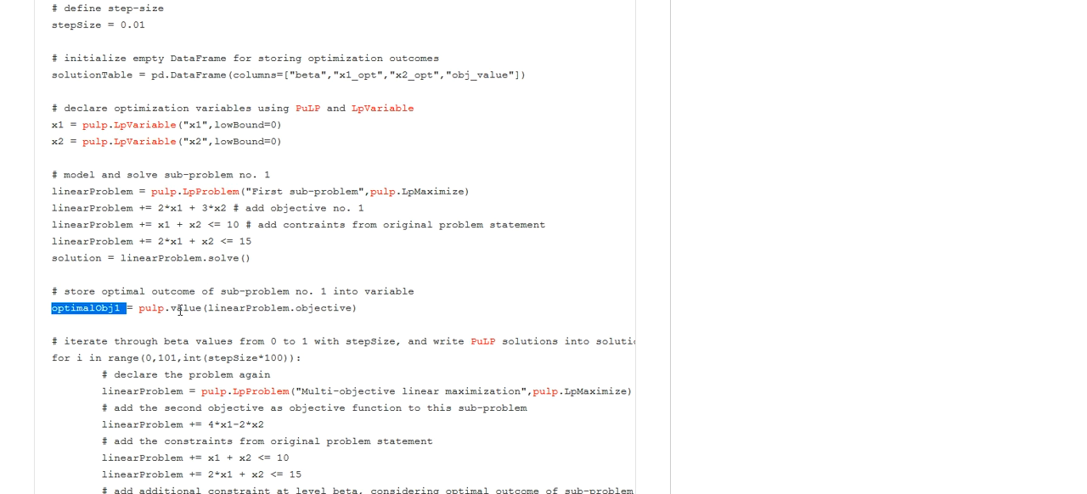
double_click(185, 309)
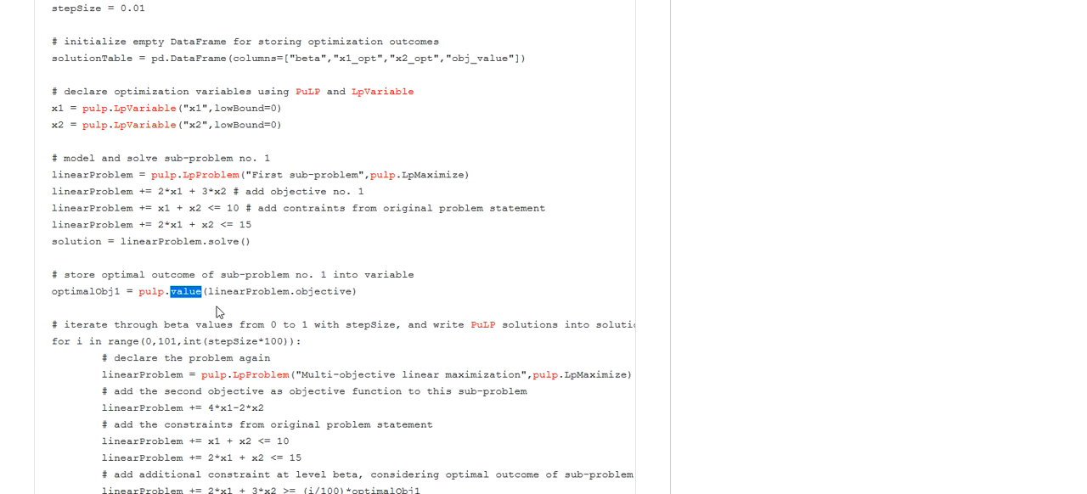
scroll(down, 3)
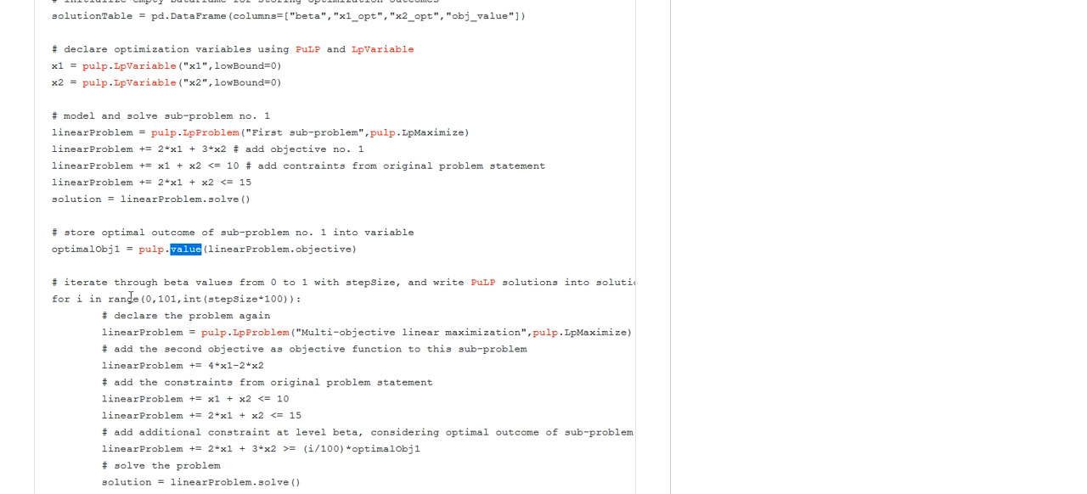
triple_click(177, 299)
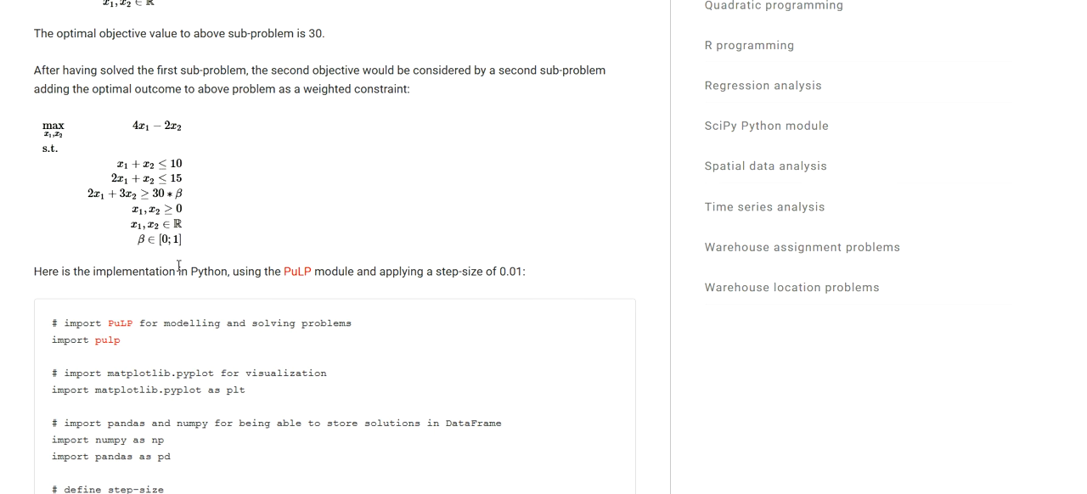
mouse_move(157, 140)
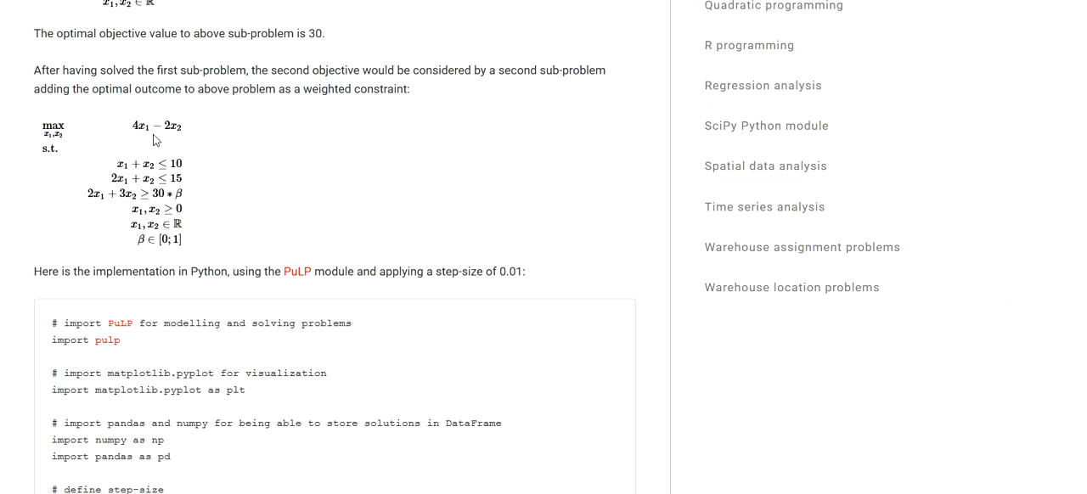
mouse_move(163, 200)
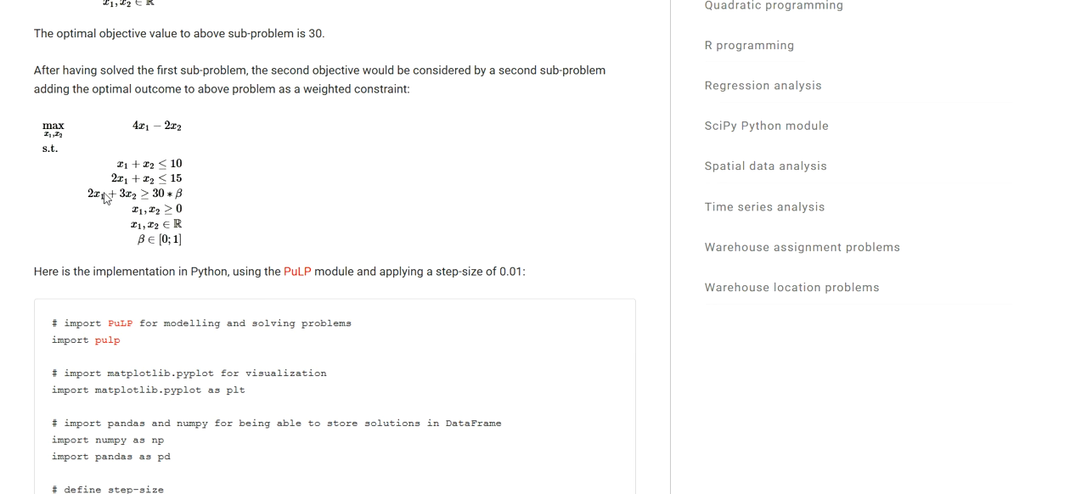
mouse_move(186, 204)
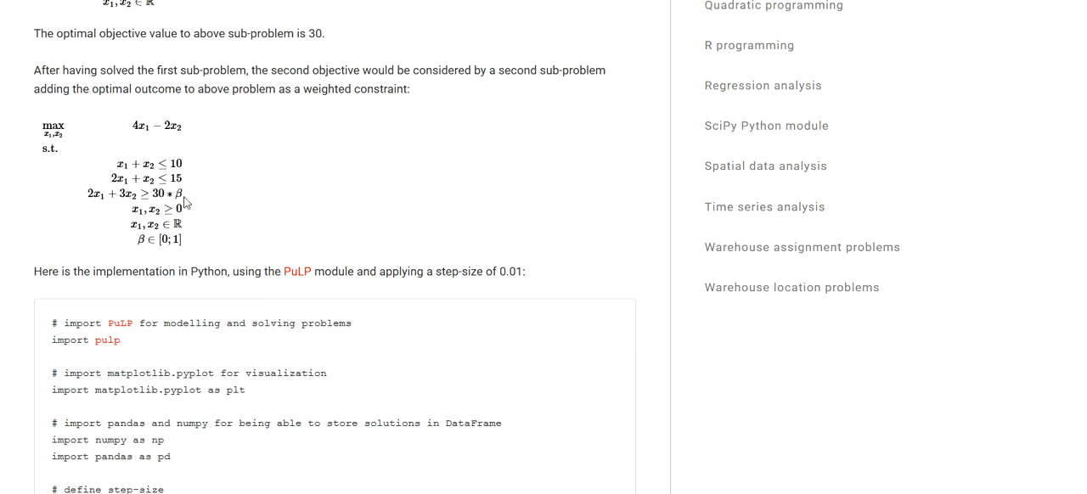
scroll(down, 3)
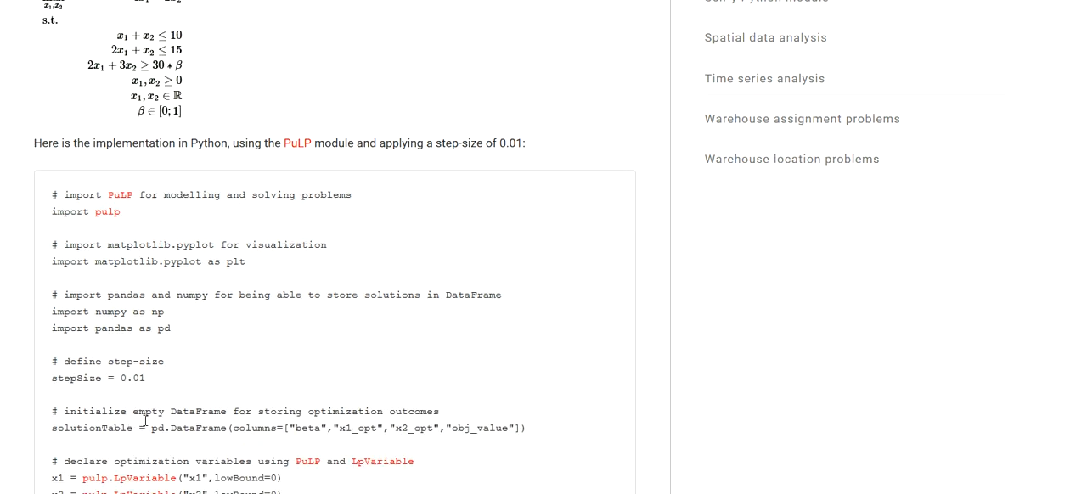
scroll(down, 3)
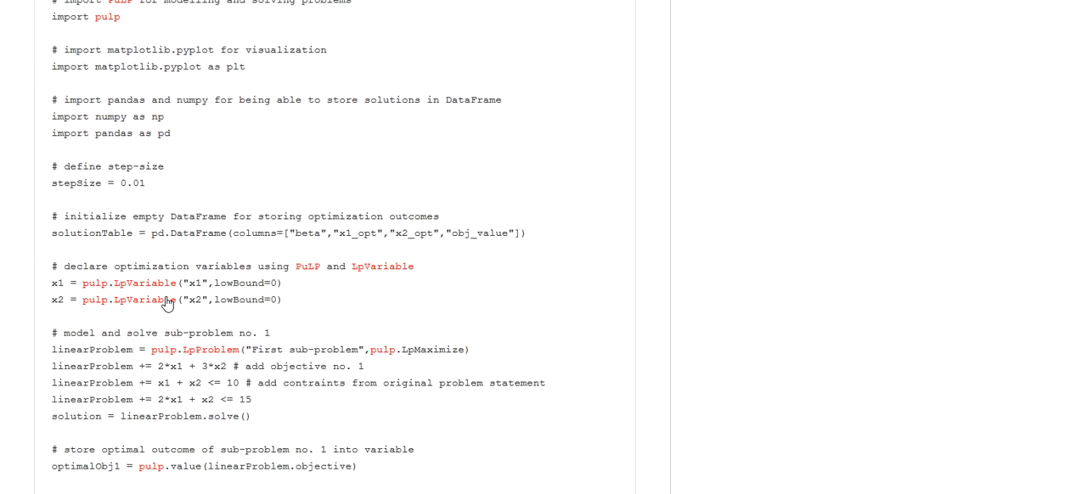
scroll(down, 3)
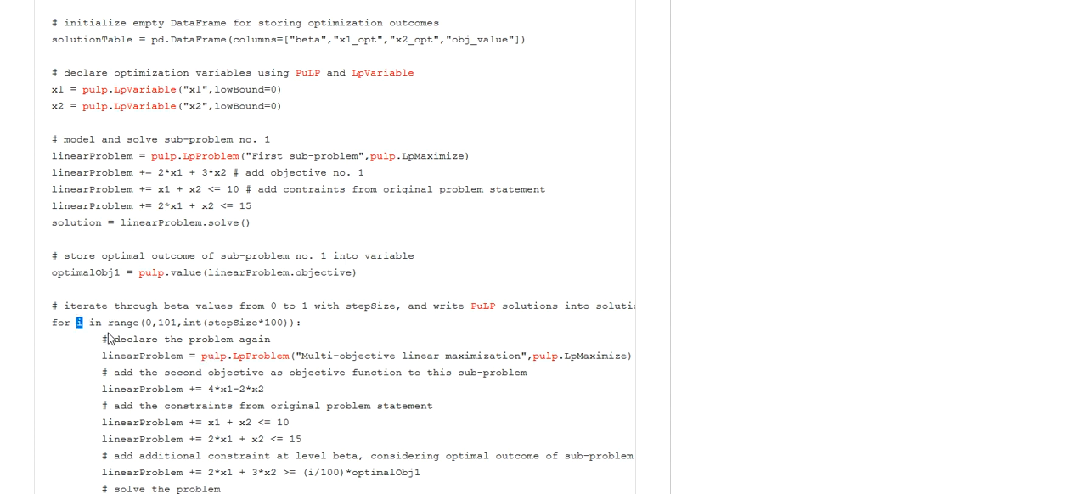
scroll(down, 3)
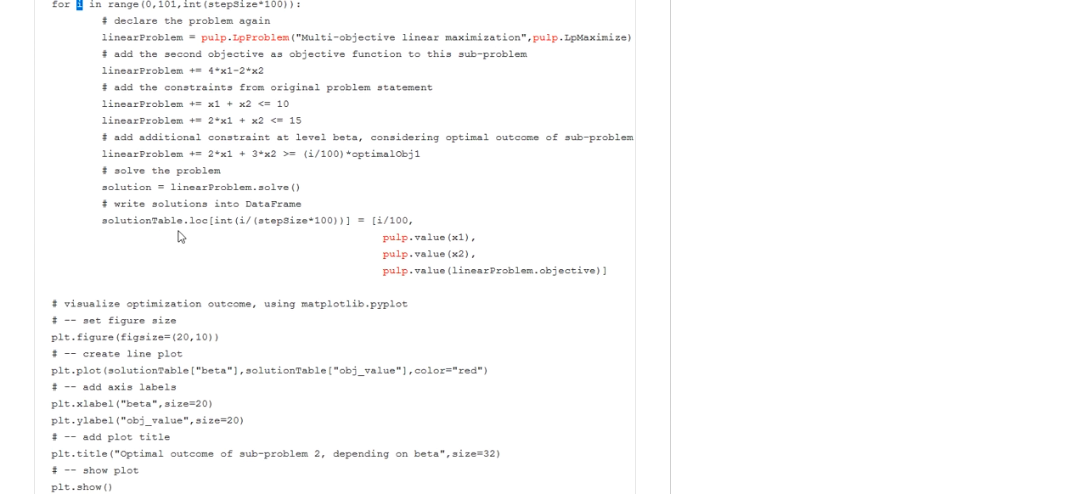
double_click(143, 38)
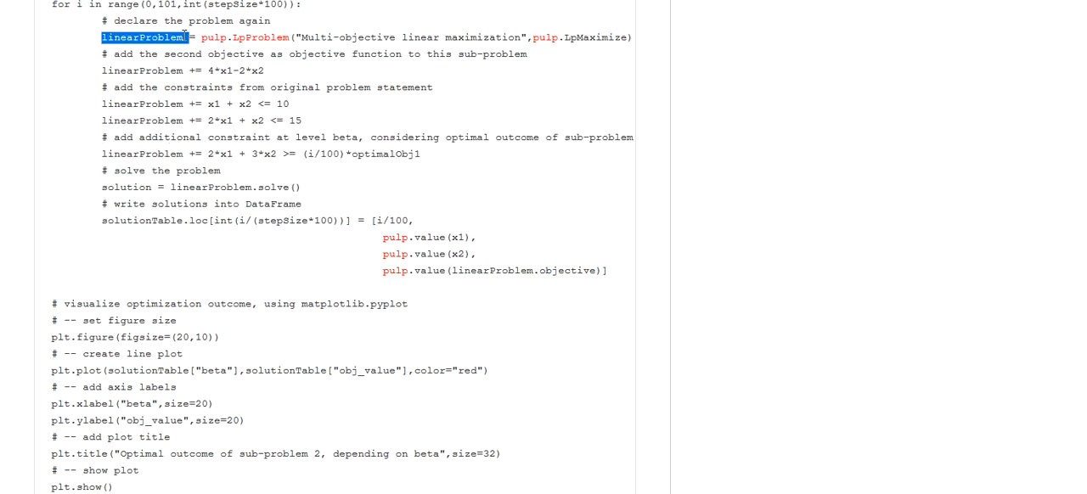
double_click(143, 71)
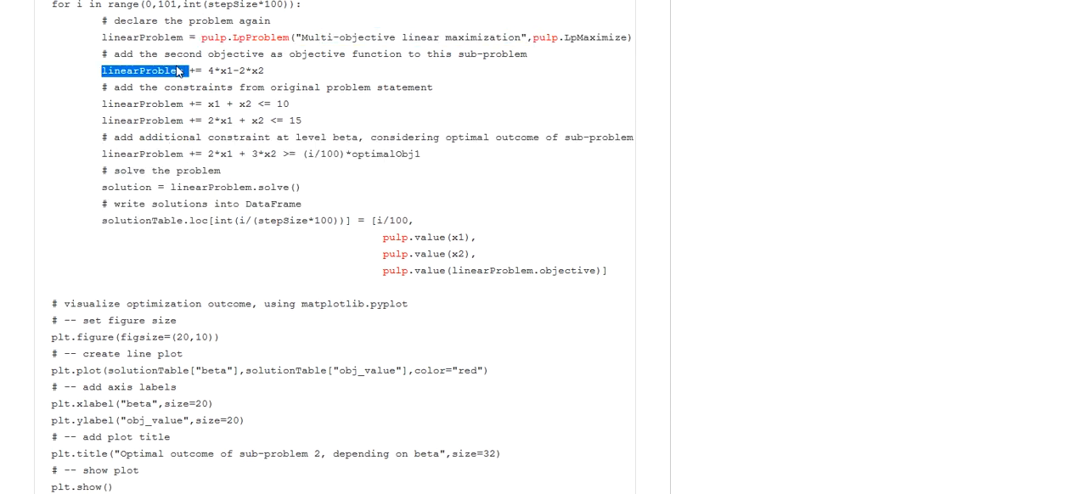
triple_click(169, 72)
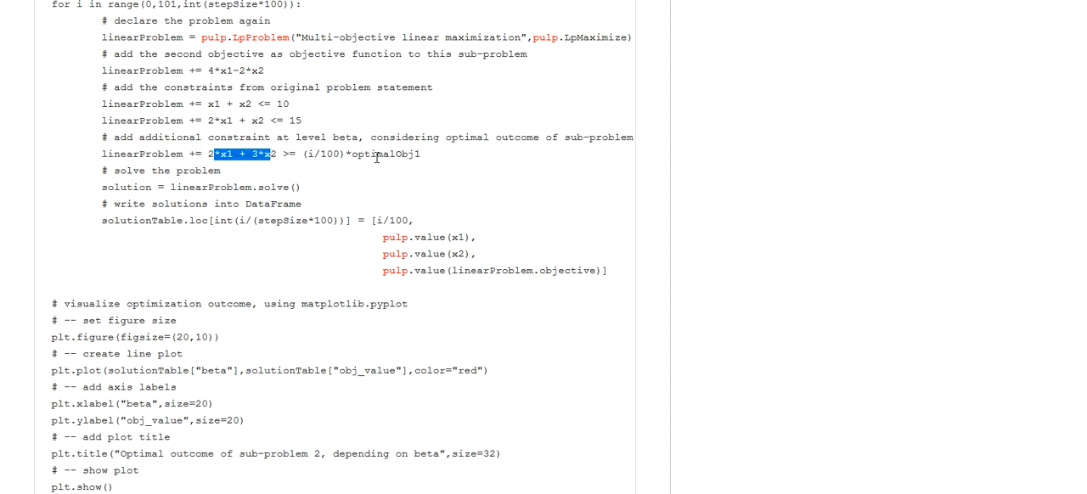
double_click(400, 155)
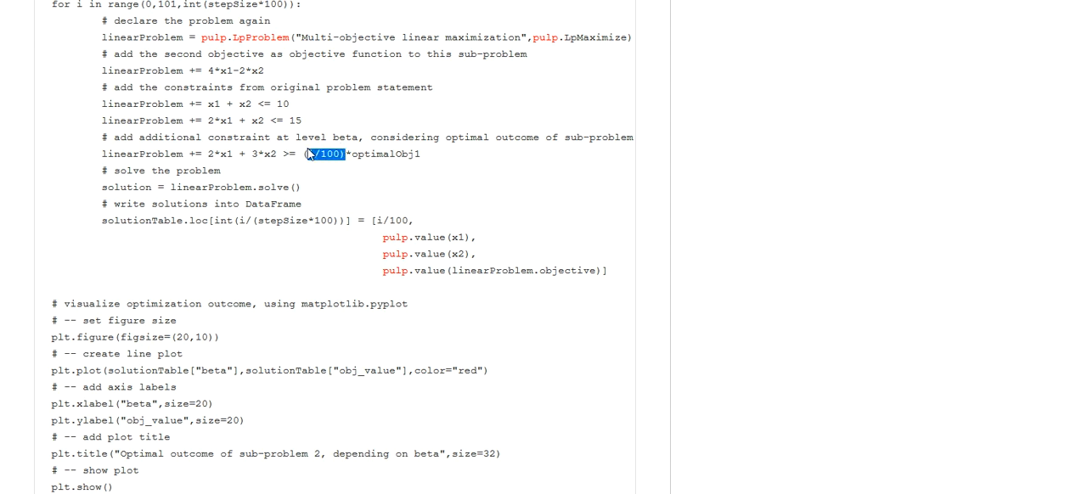
double_click(321, 153)
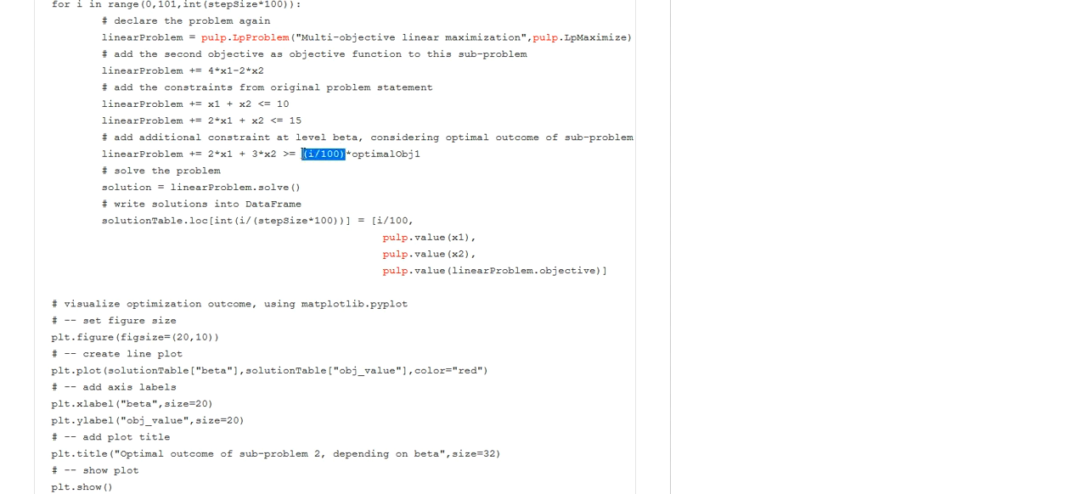
scroll(down, 3)
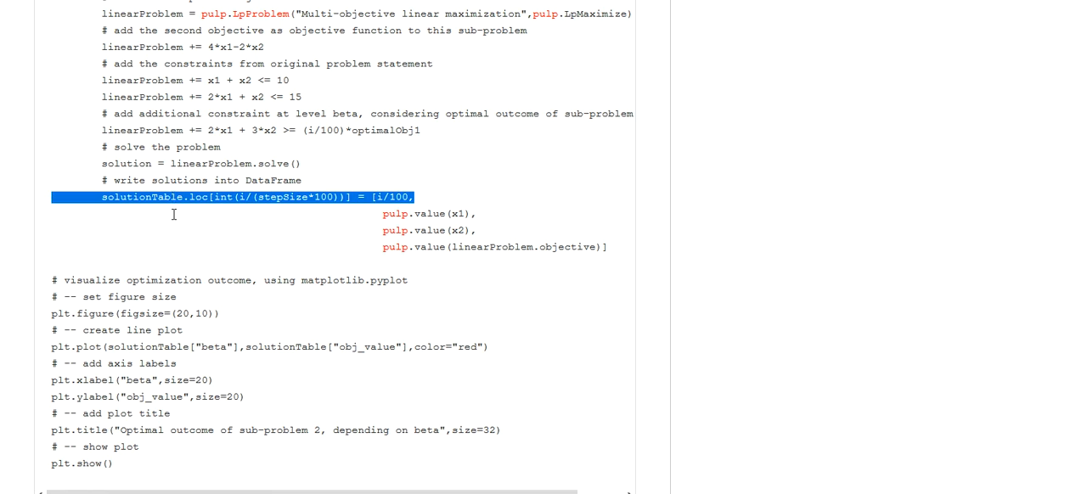
mouse_move(173, 214)
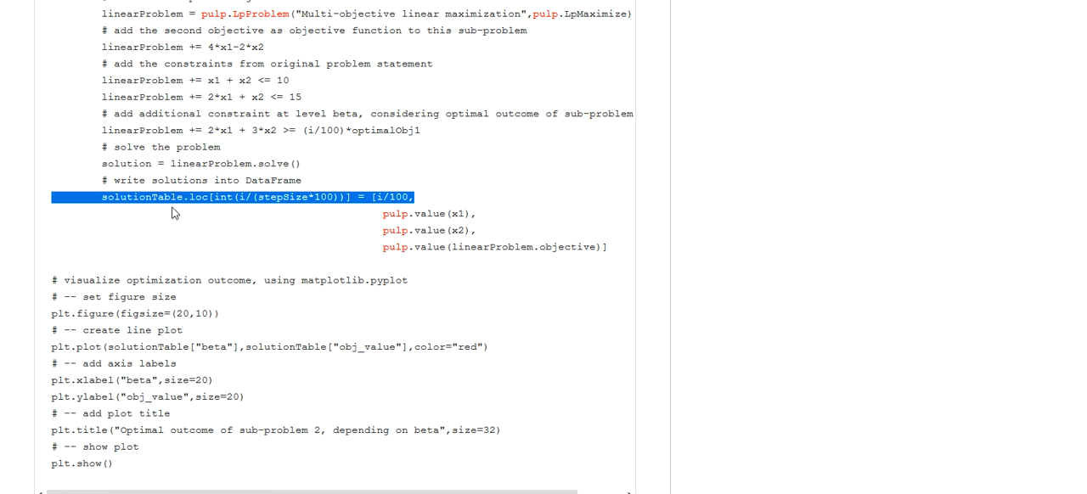
click(224, 197)
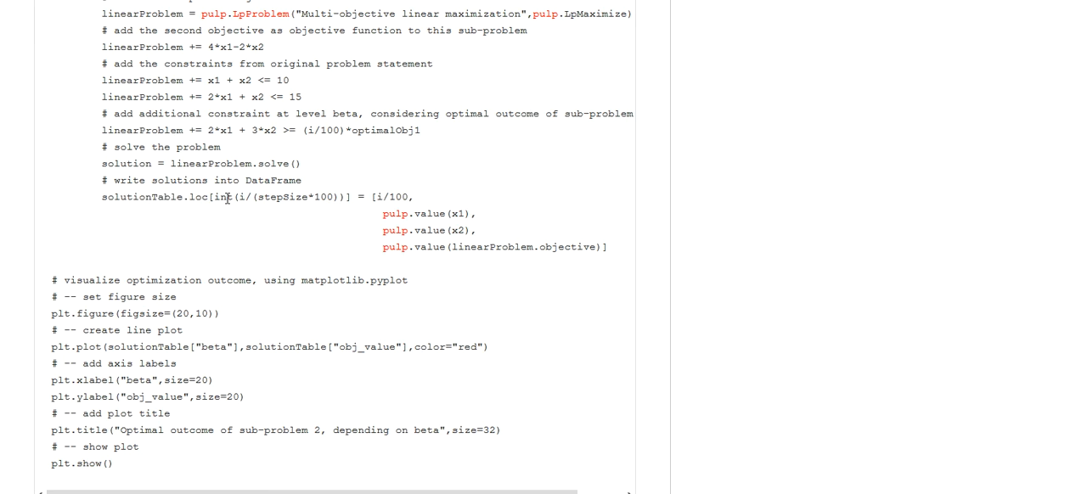
mouse_move(378, 220)
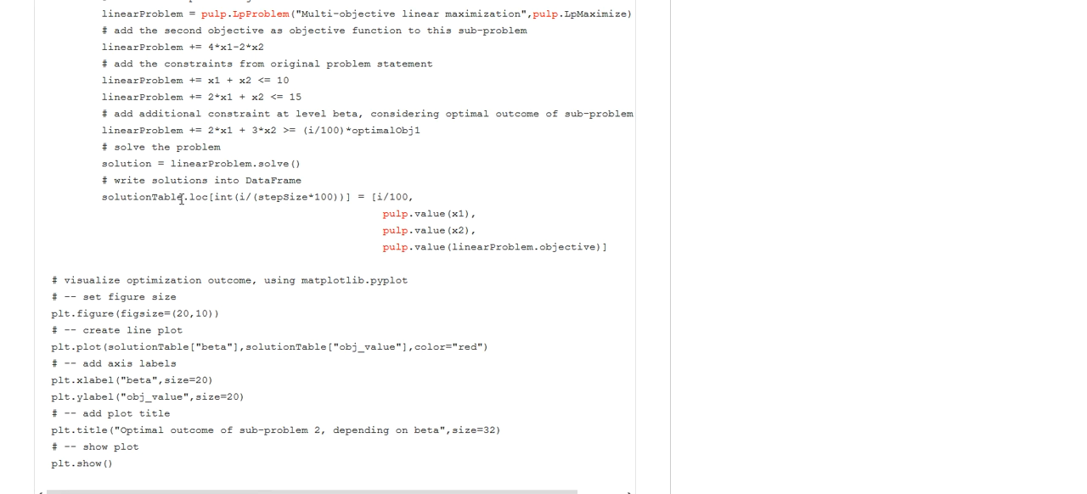
mouse_move(177, 61)
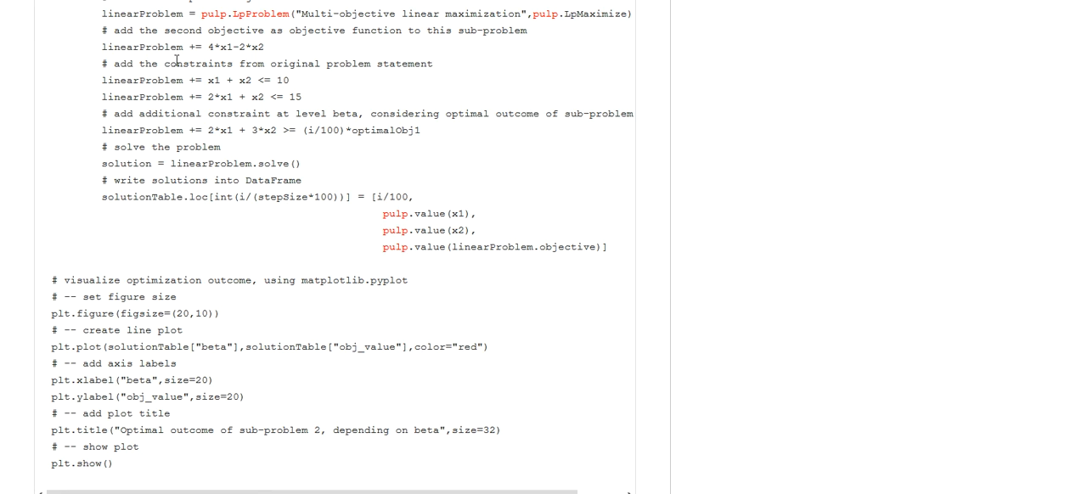
mouse_move(313, 177)
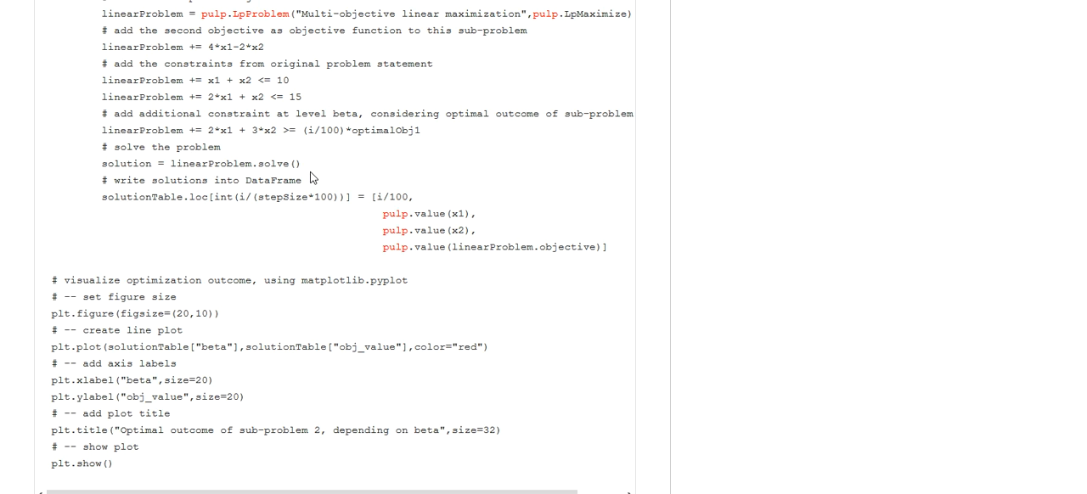
mouse_move(201, 331)
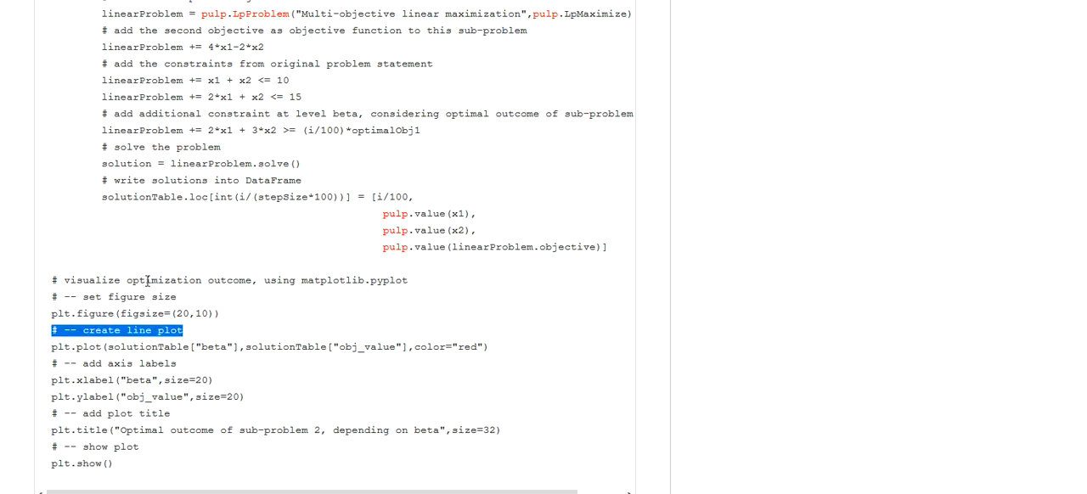
drag(146, 280, 122, 462)
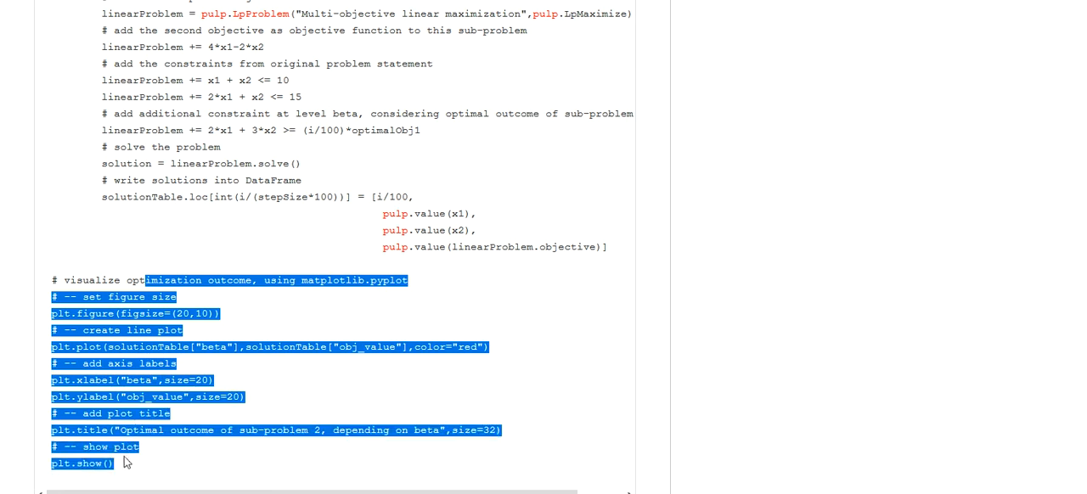
click(99, 278)
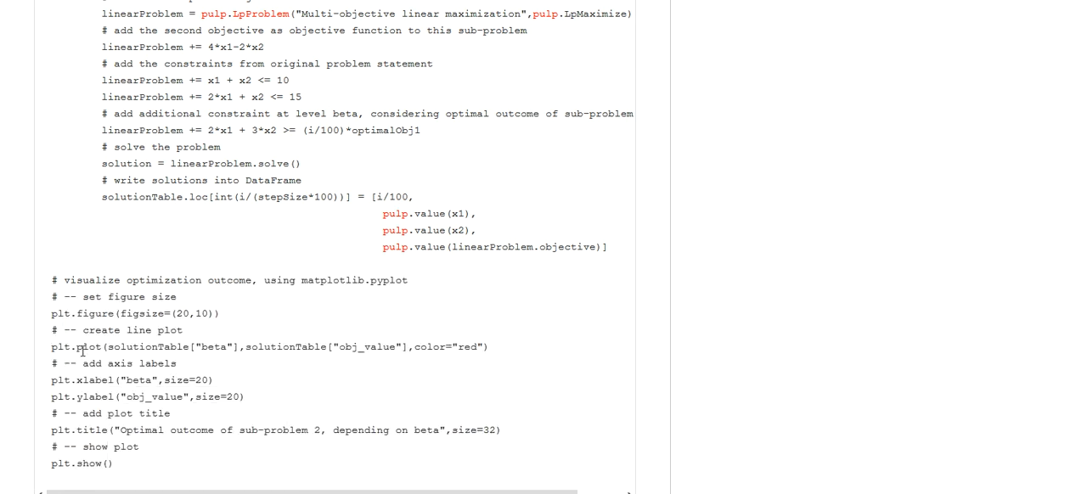
Step: Scroll down past the code to the sub-problem 2 versus beta plot and concluding paragraph
scroll(down, 3)
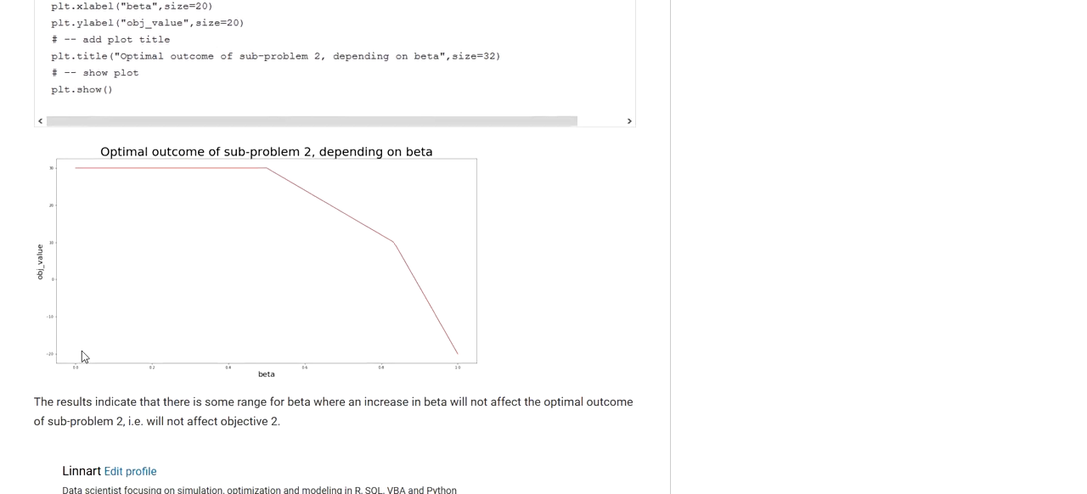
scroll(down, 3)
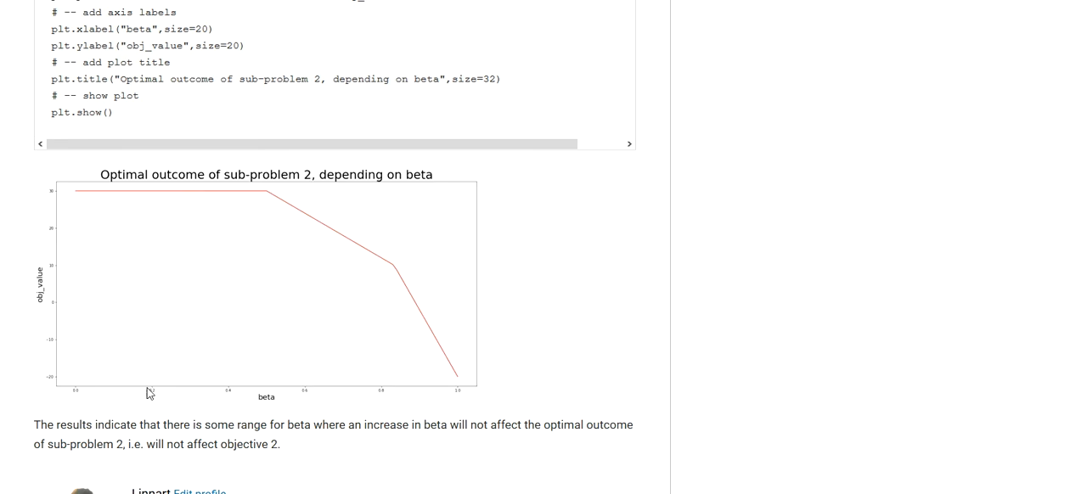
mouse_move(123, 272)
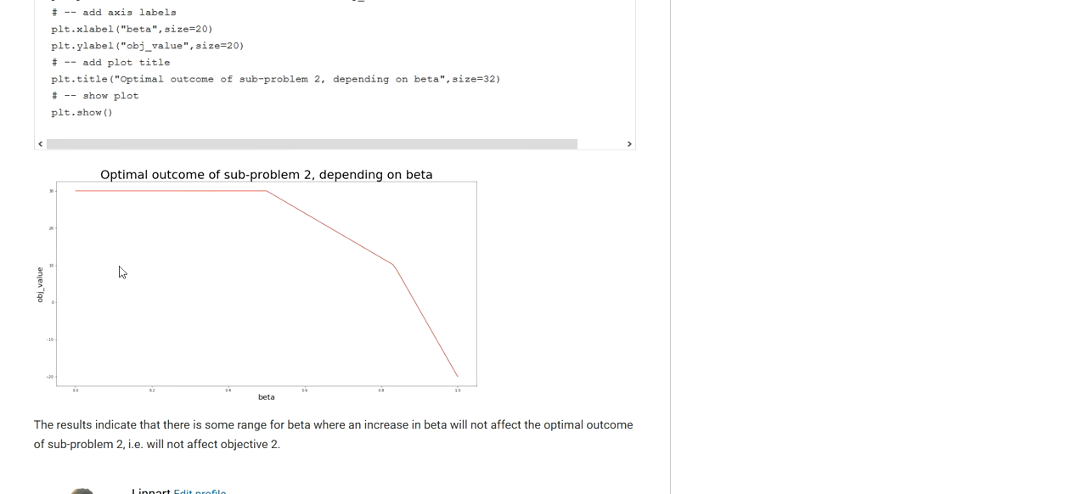
mouse_move(51, 211)
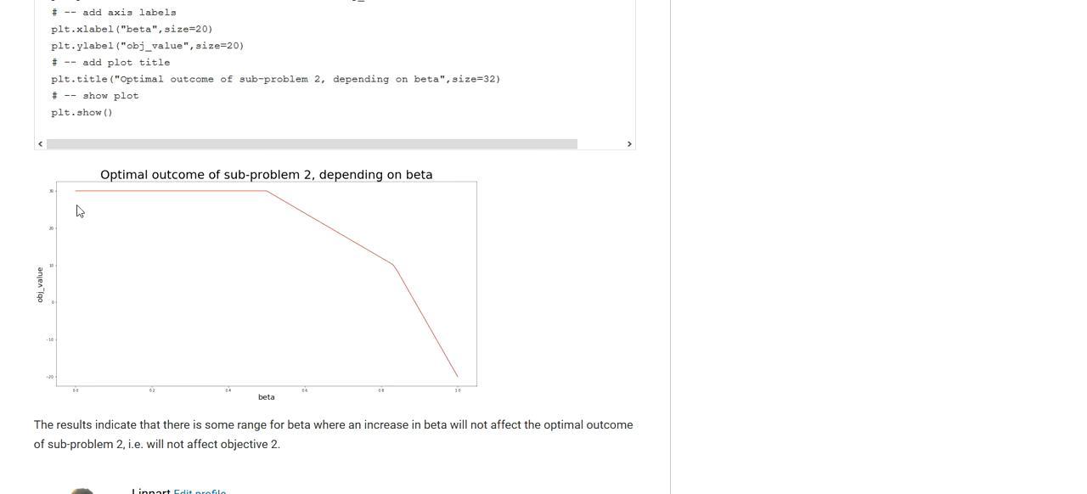
mouse_move(275, 462)
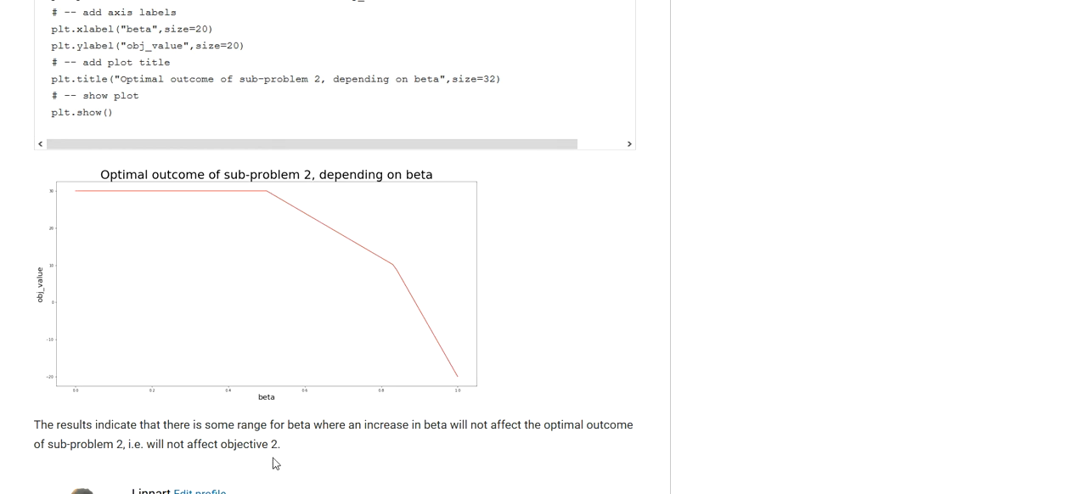
mouse_move(287, 404)
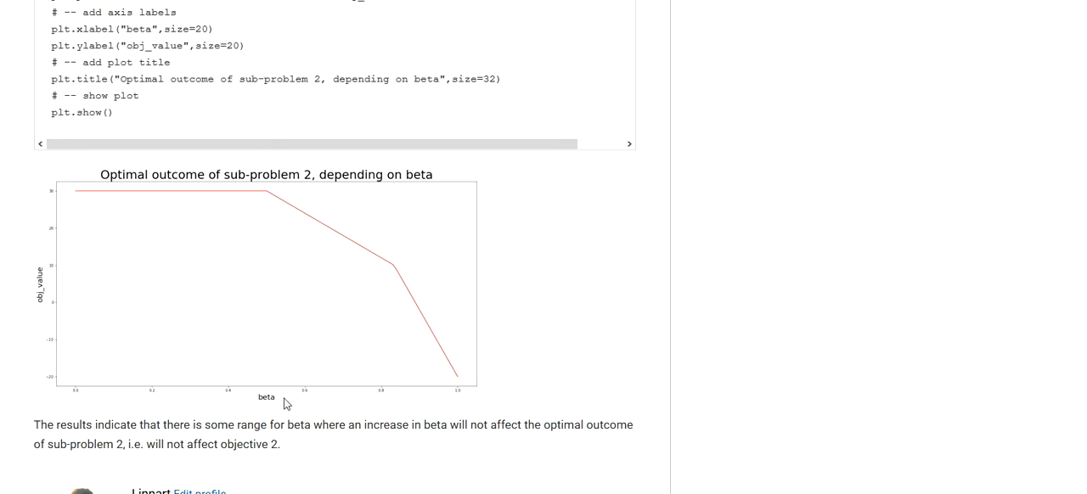
mouse_move(418, 211)
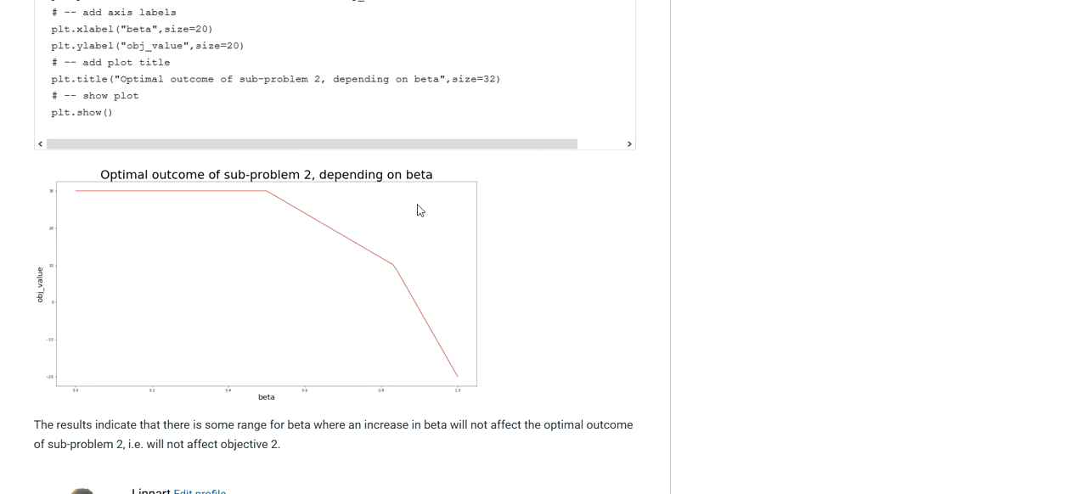
mouse_move(128, 333)
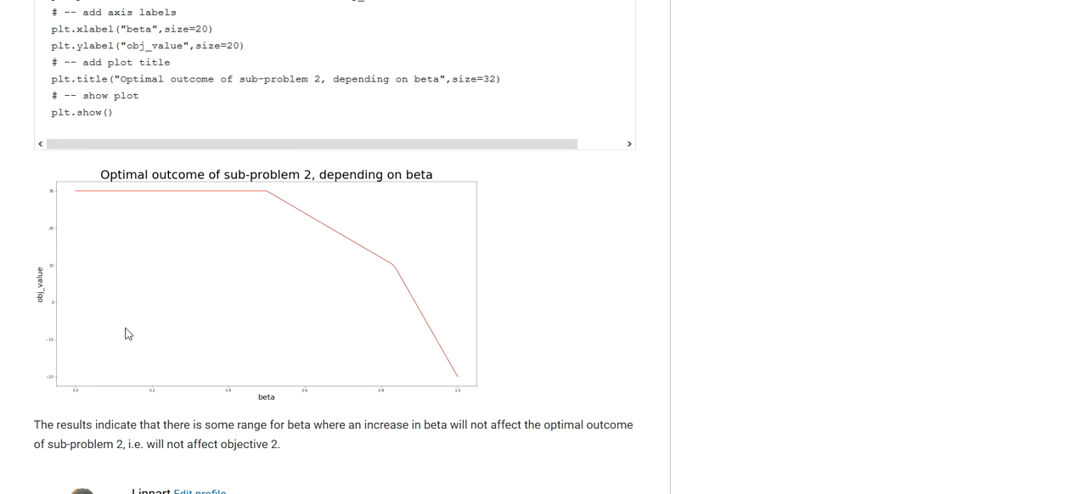
mouse_move(83, 186)
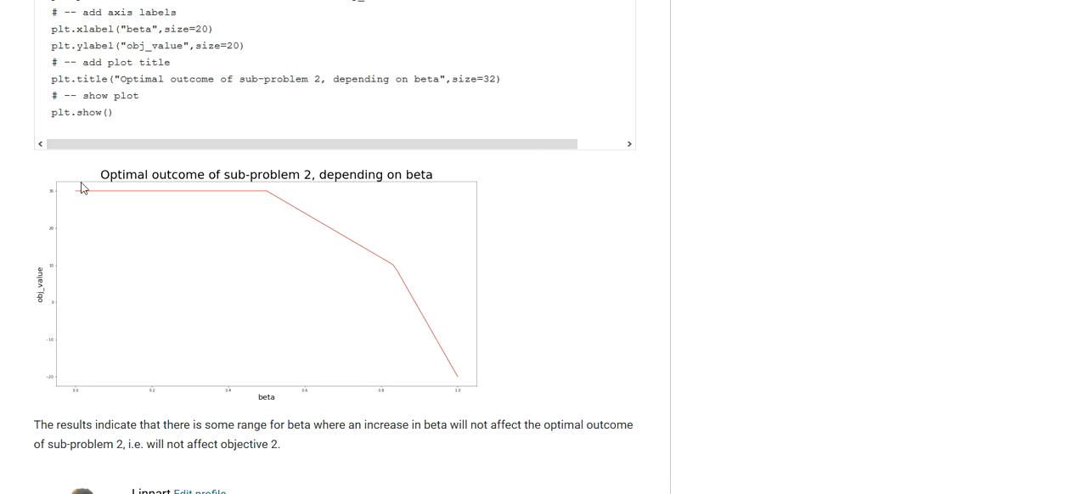
mouse_move(73, 365)
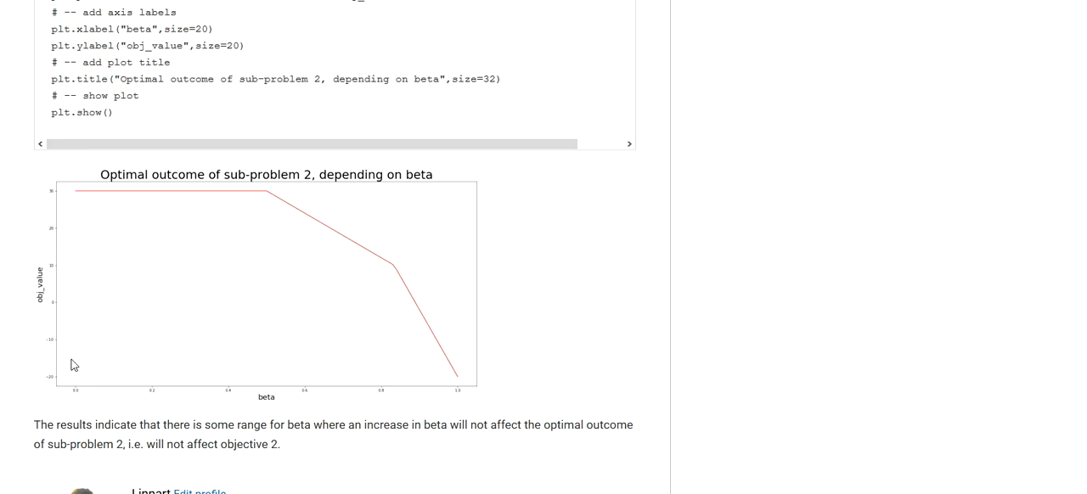
mouse_move(255, 357)
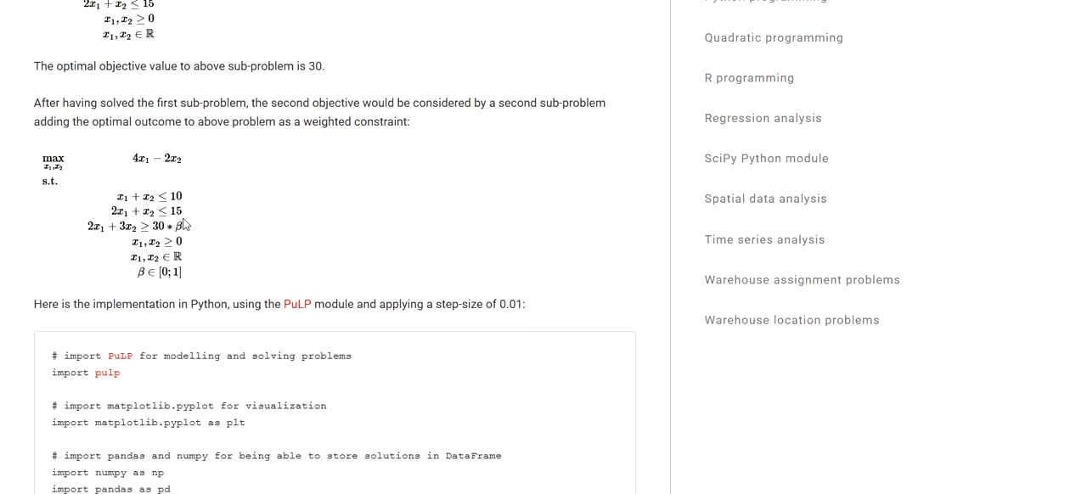
mouse_move(161, 233)
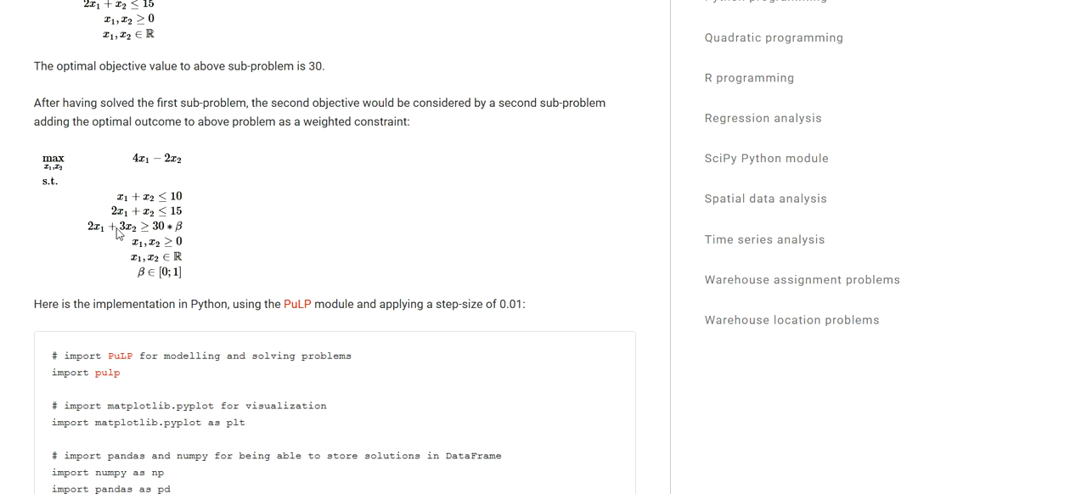
mouse_move(112, 235)
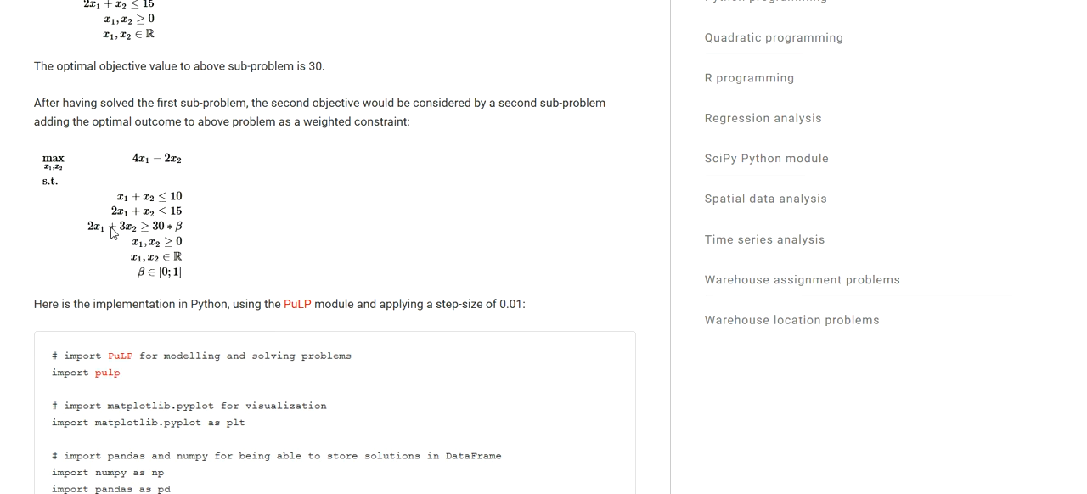
mouse_move(125, 235)
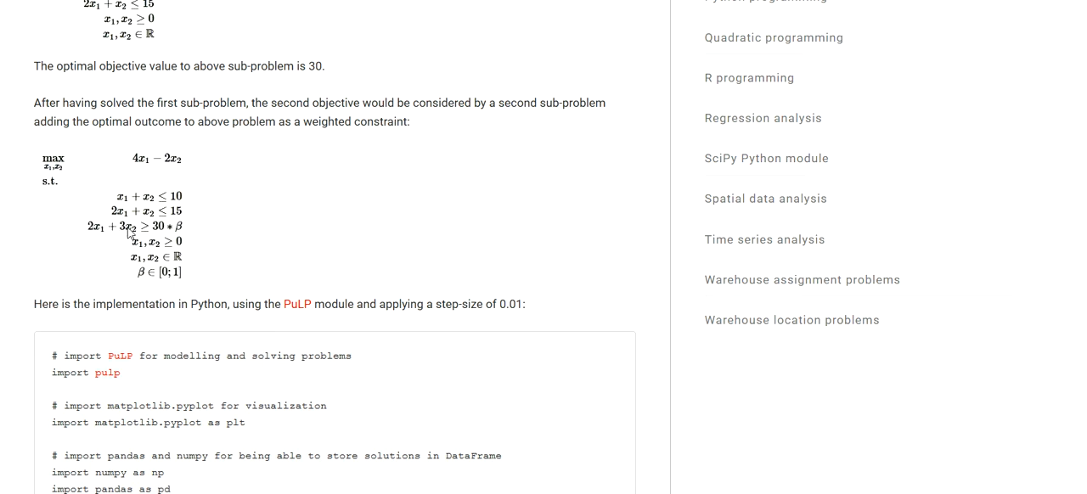
mouse_move(112, 234)
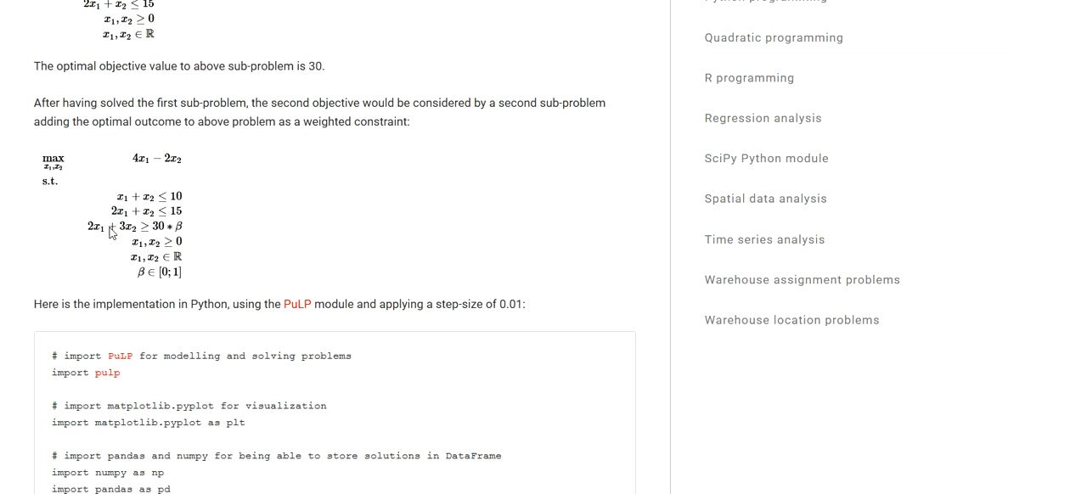
mouse_move(142, 253)
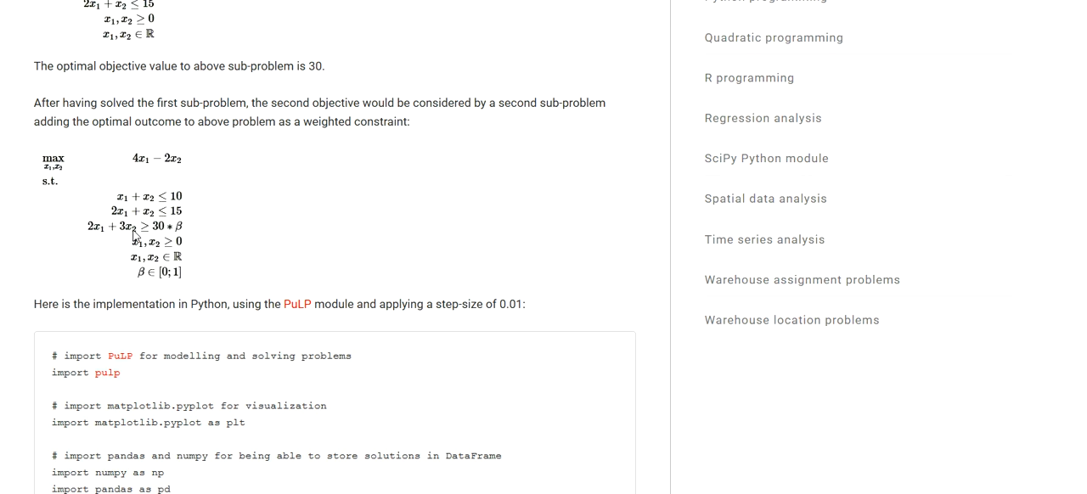
mouse_move(129, 238)
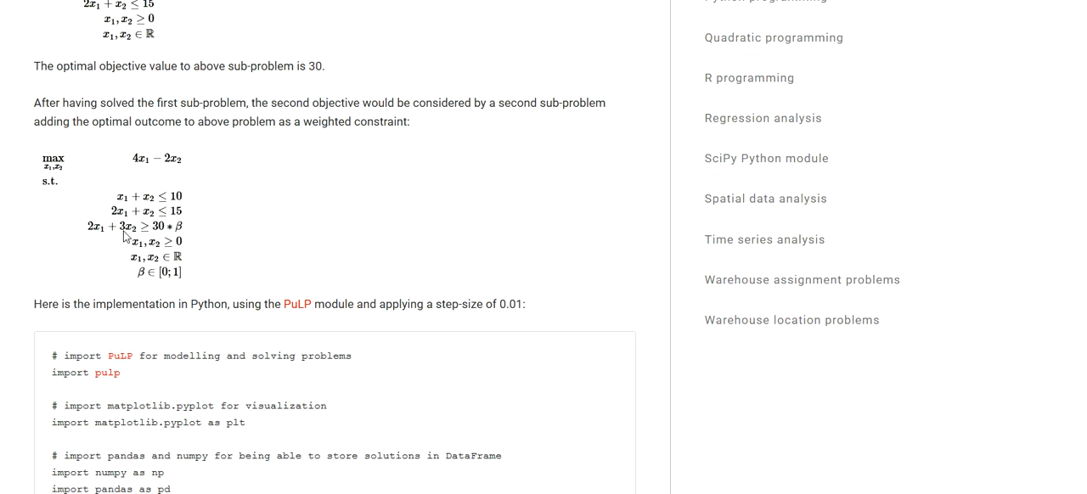
mouse_move(161, 235)
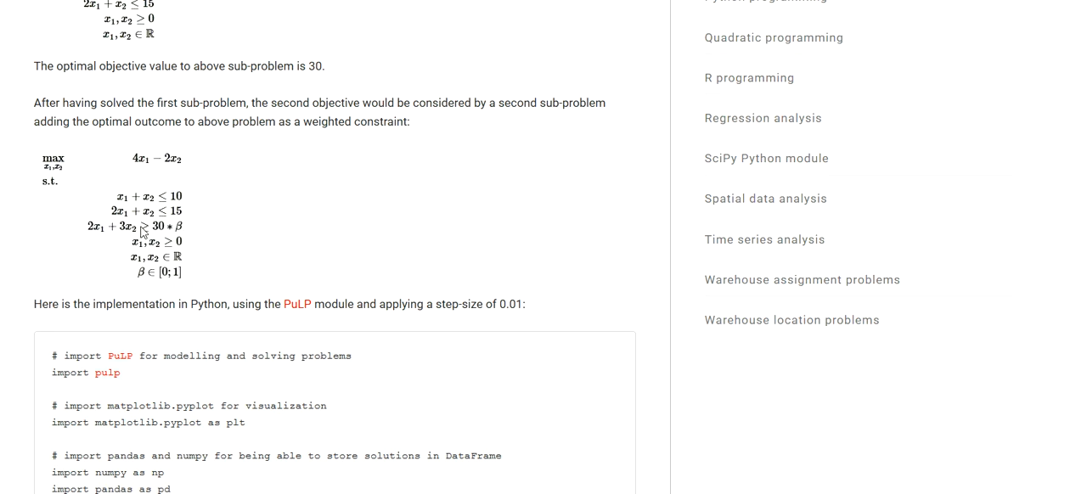
mouse_move(139, 234)
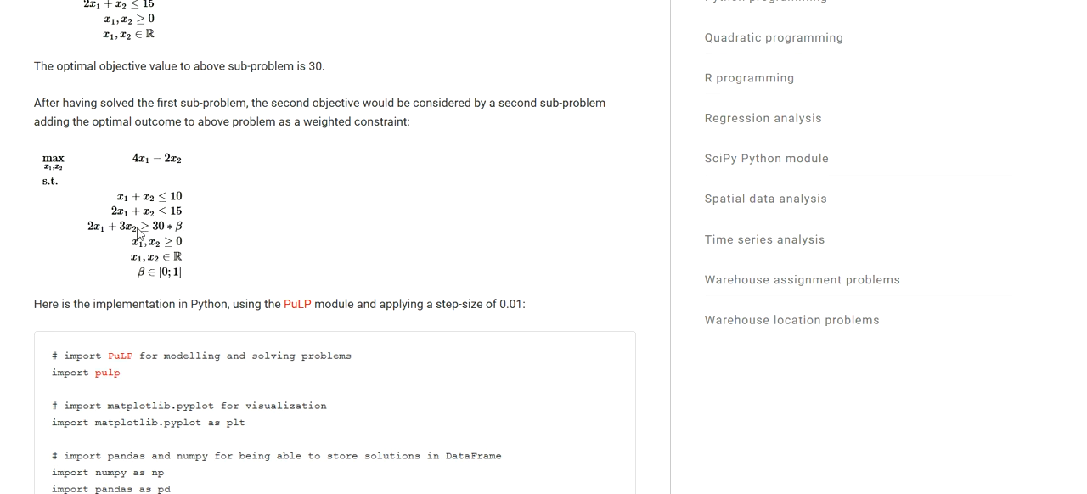
mouse_move(180, 238)
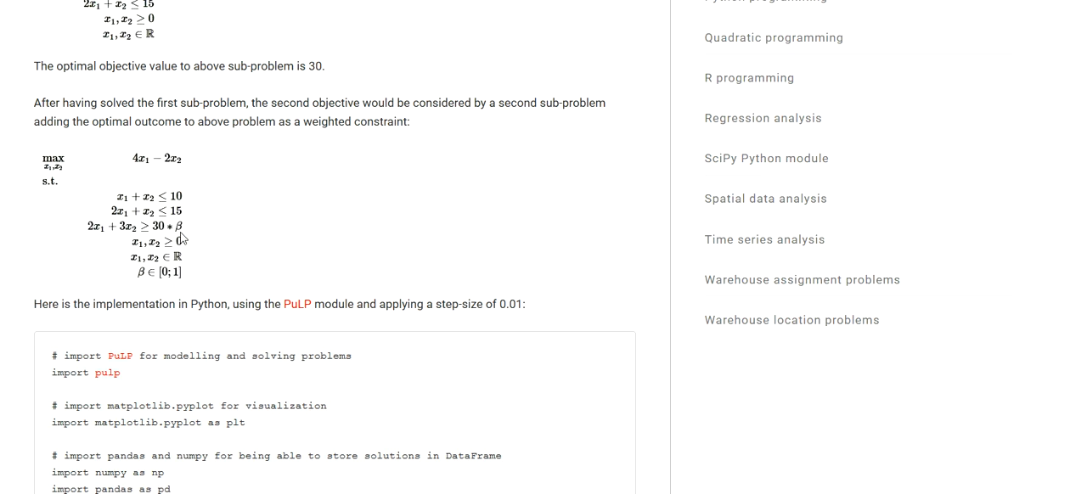
mouse_move(186, 224)
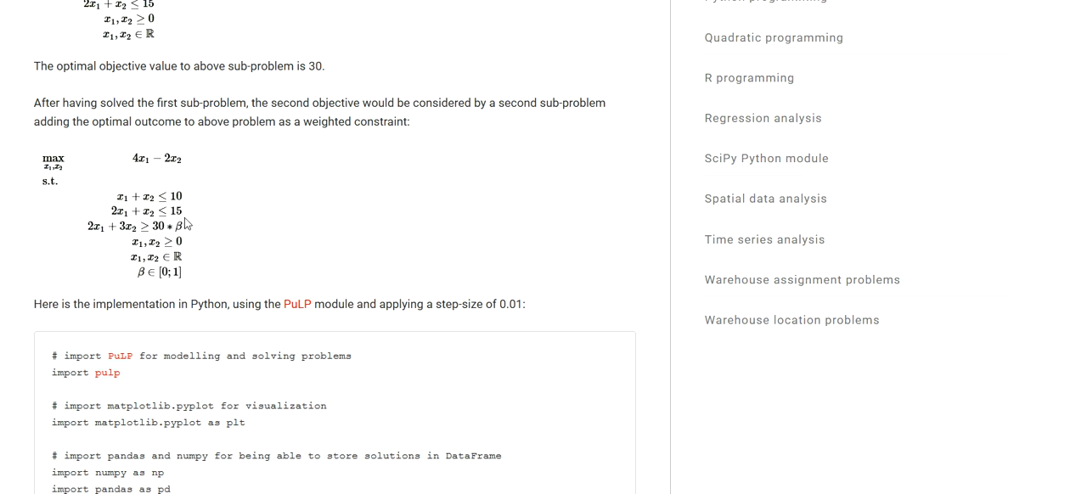
scroll(down, 3)
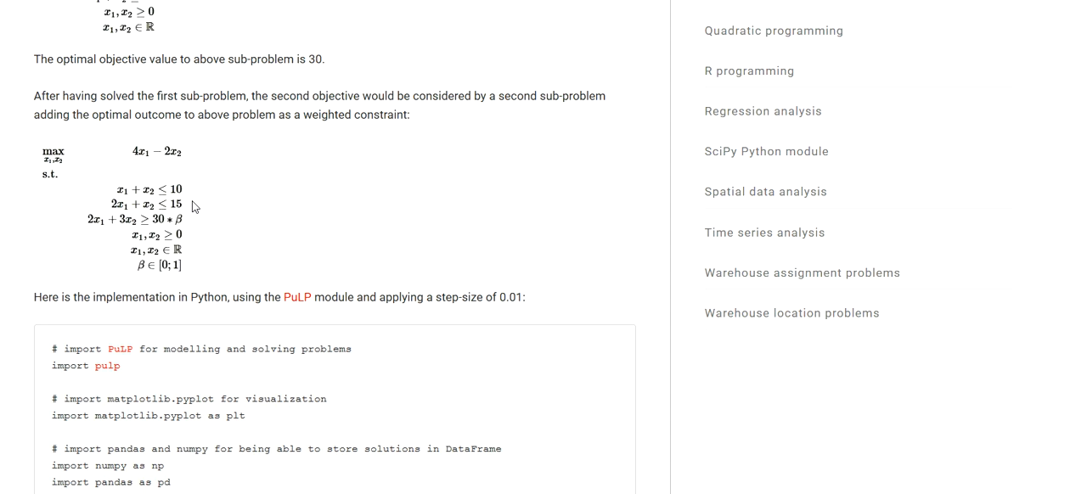
mouse_move(136, 194)
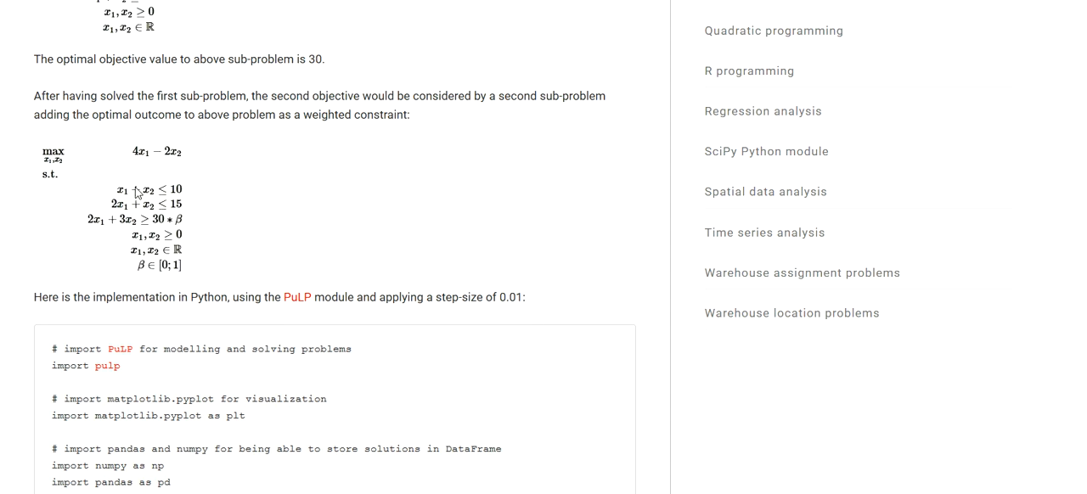
mouse_move(163, 219)
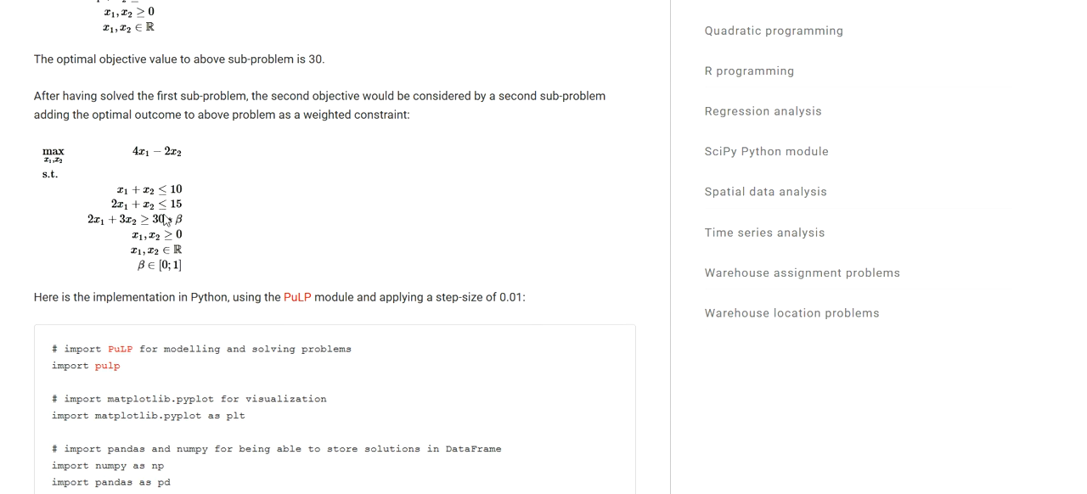
scroll(down, 3)
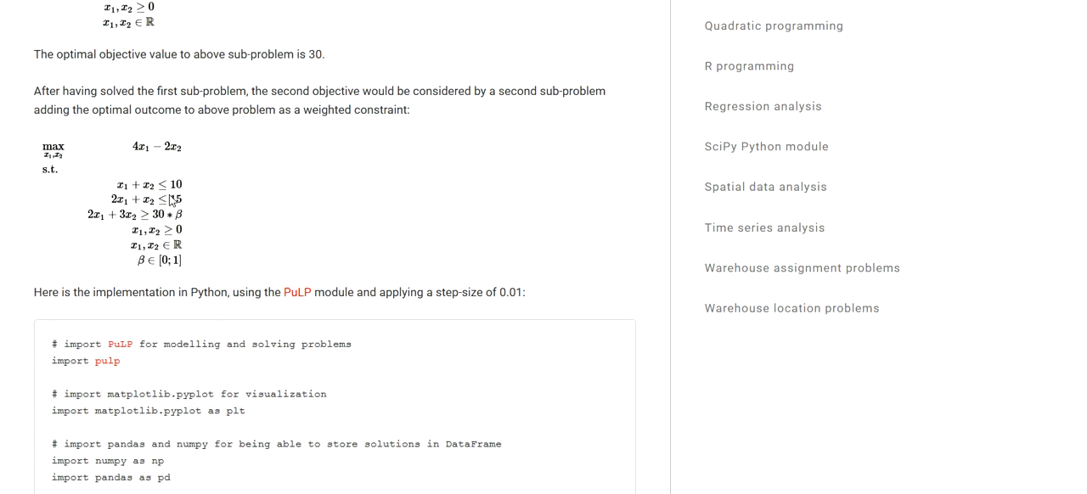
scroll(down, 3)
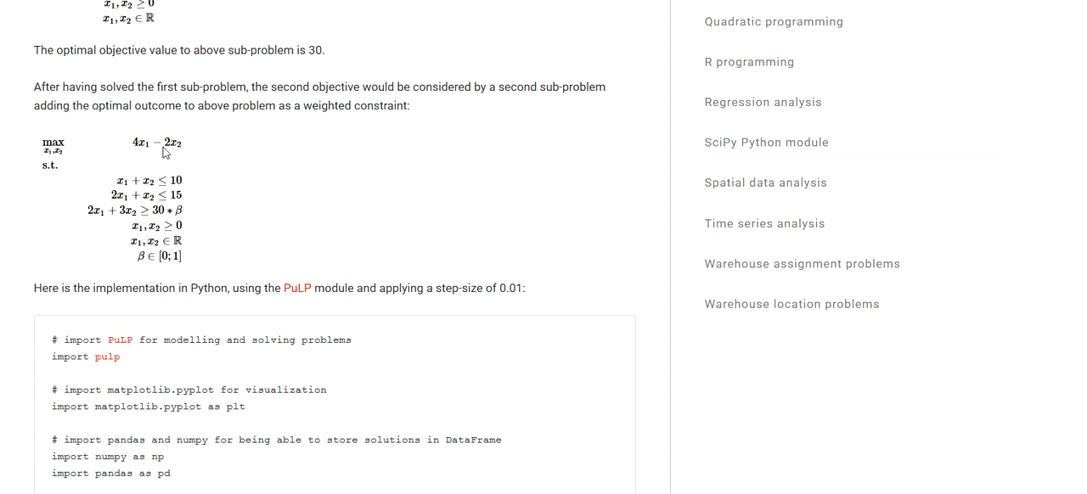
mouse_move(174, 218)
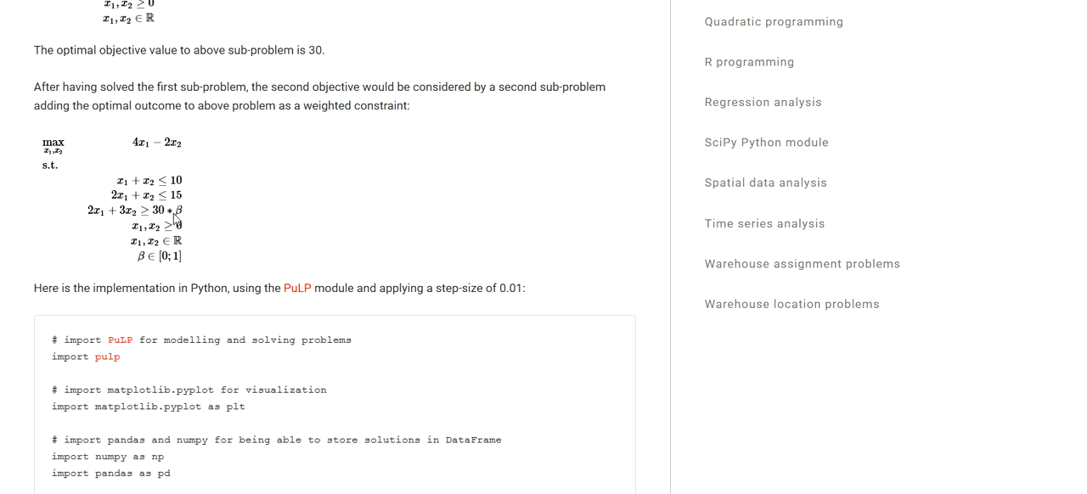
mouse_move(173, 303)
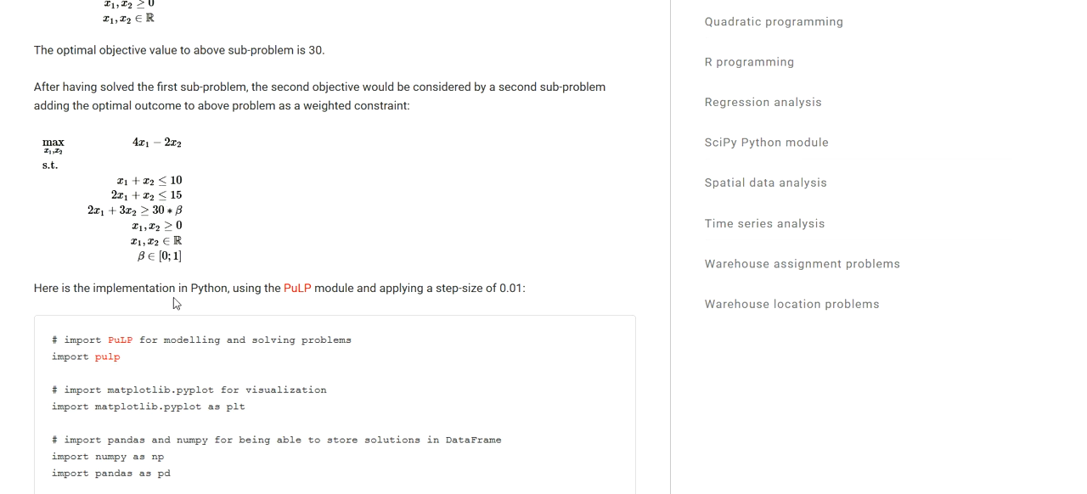
Step: Scroll down through the PuLP code to the 'Optimal outcome of sub-problem 2, depending on beta' plot
scroll(down, 3)
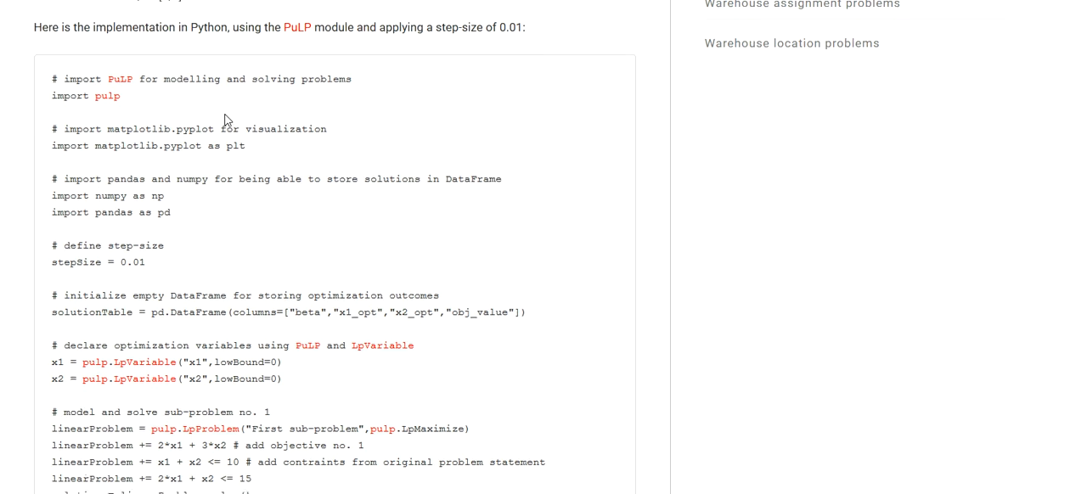
scroll(down, 3)
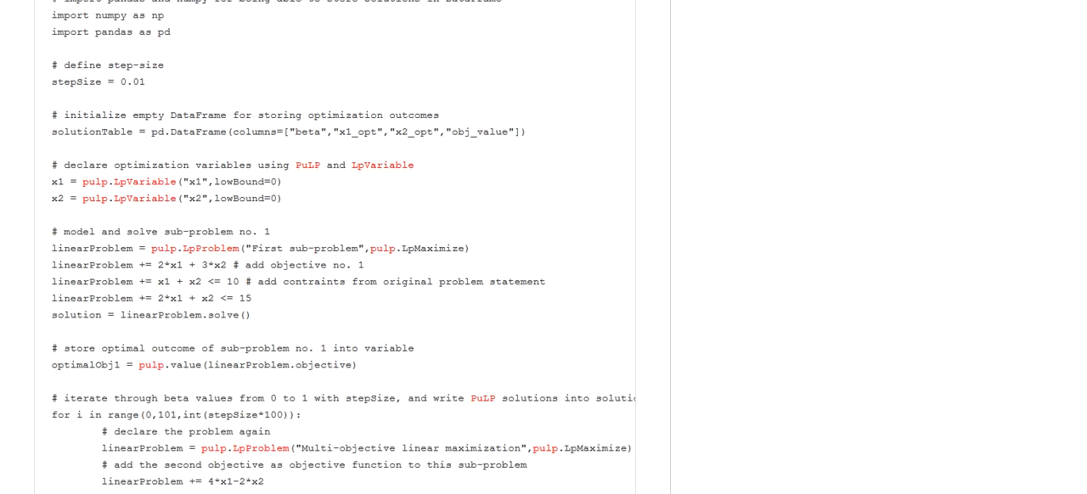
scroll(down, 3)
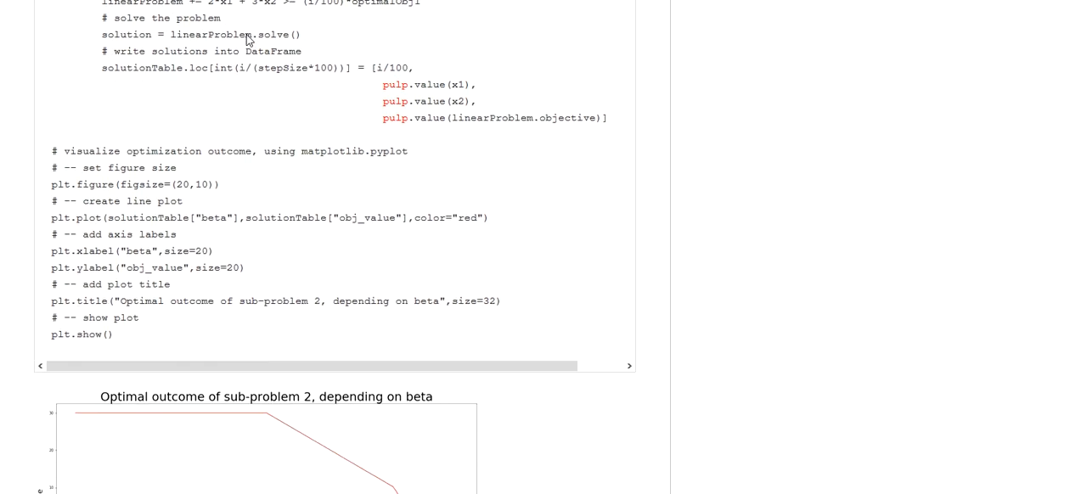
scroll(down, 3)
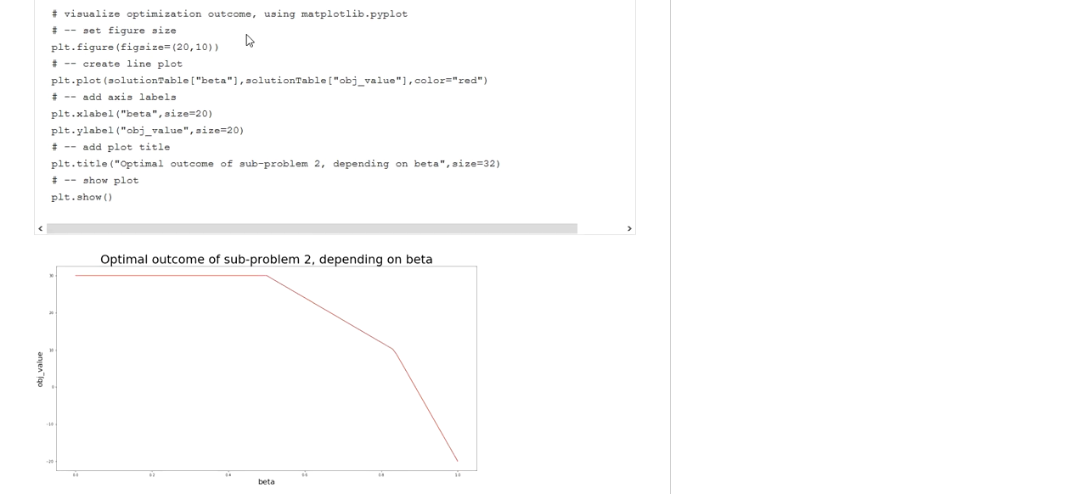
scroll(down, 3)
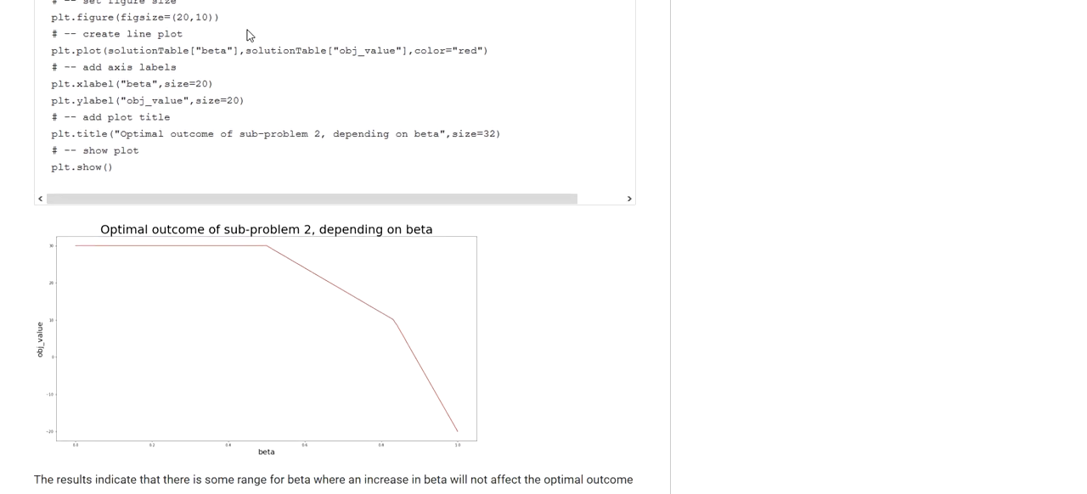
scroll(down, 3)
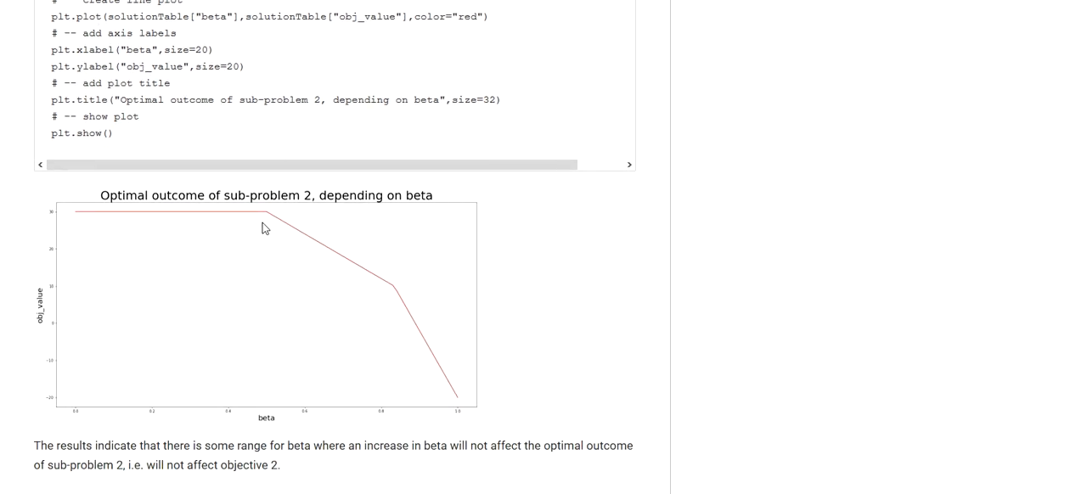
mouse_move(261, 239)
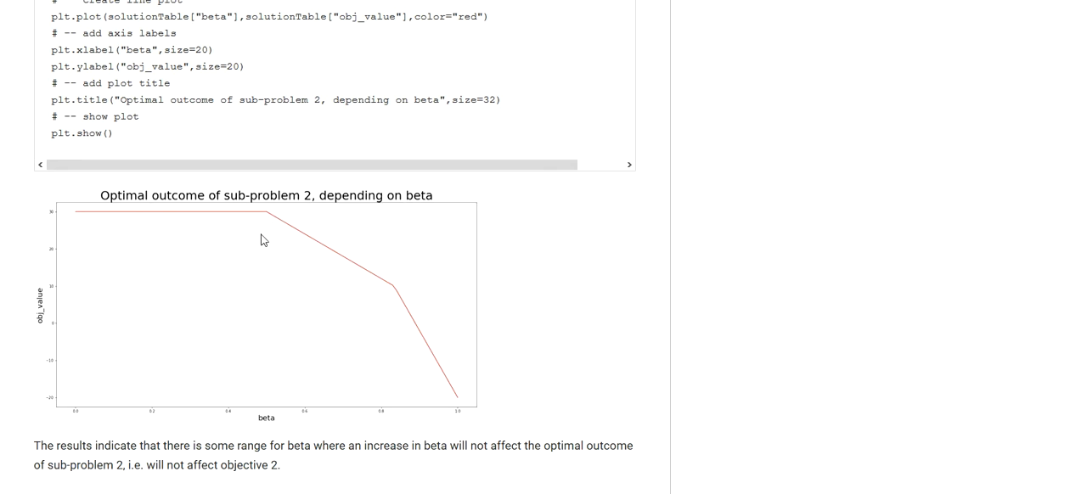
mouse_move(265, 289)
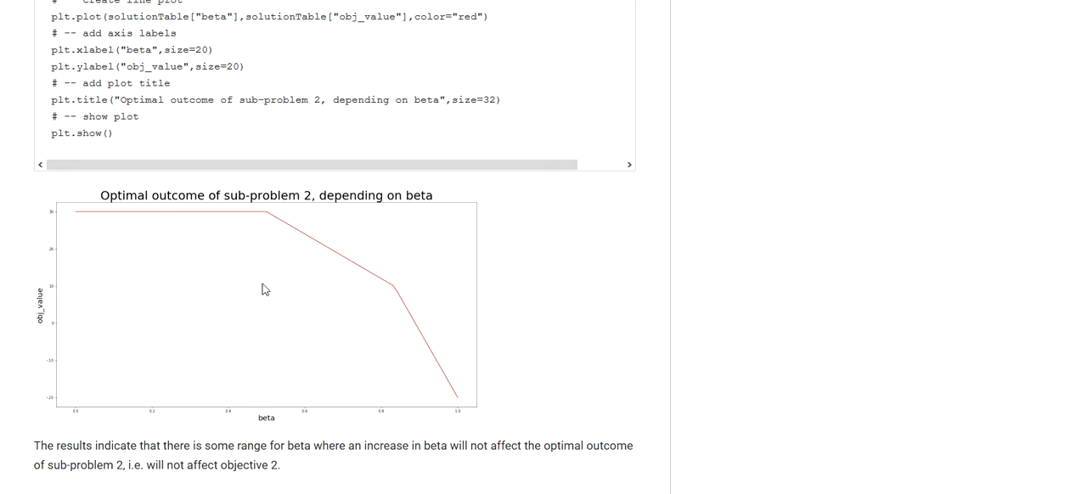
mouse_move(127, 197)
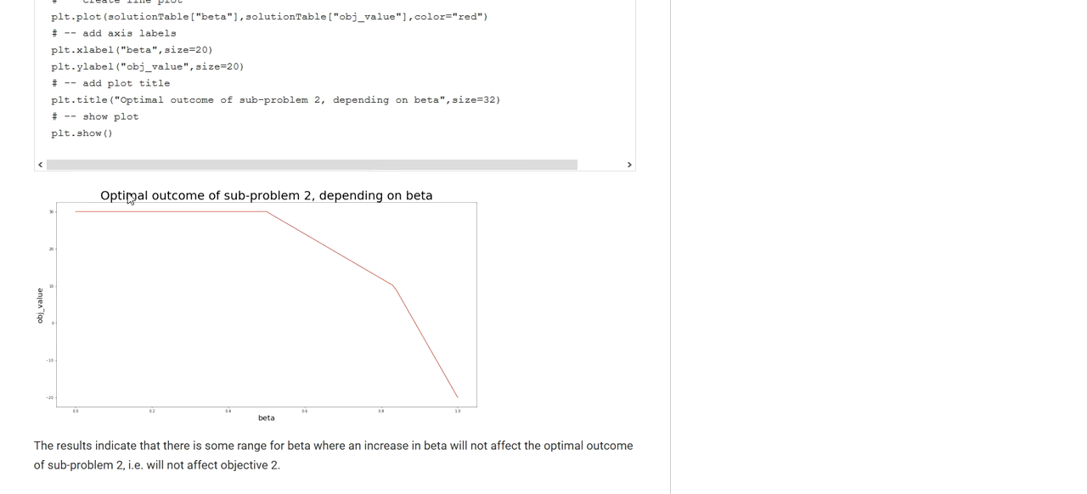
mouse_move(401, 330)
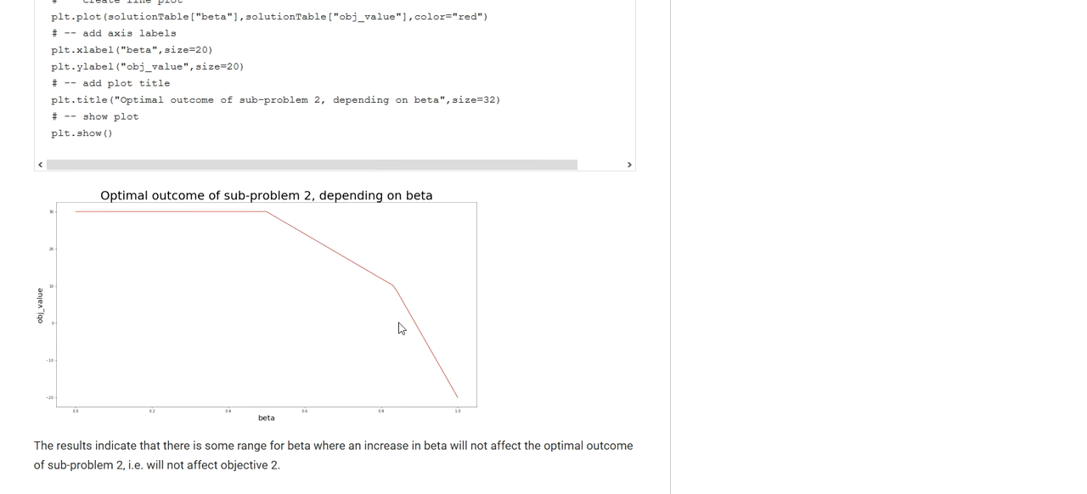
mouse_move(142, 234)
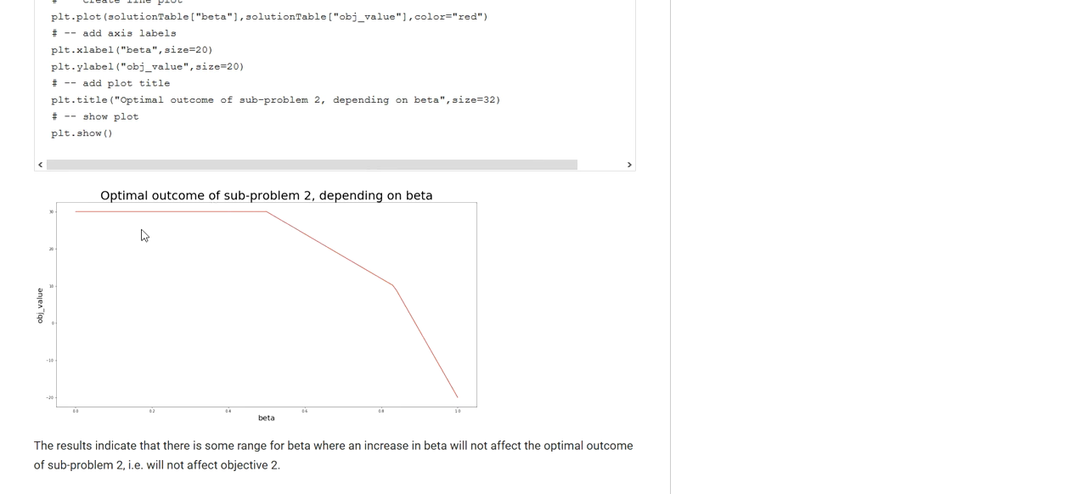
mouse_move(241, 323)
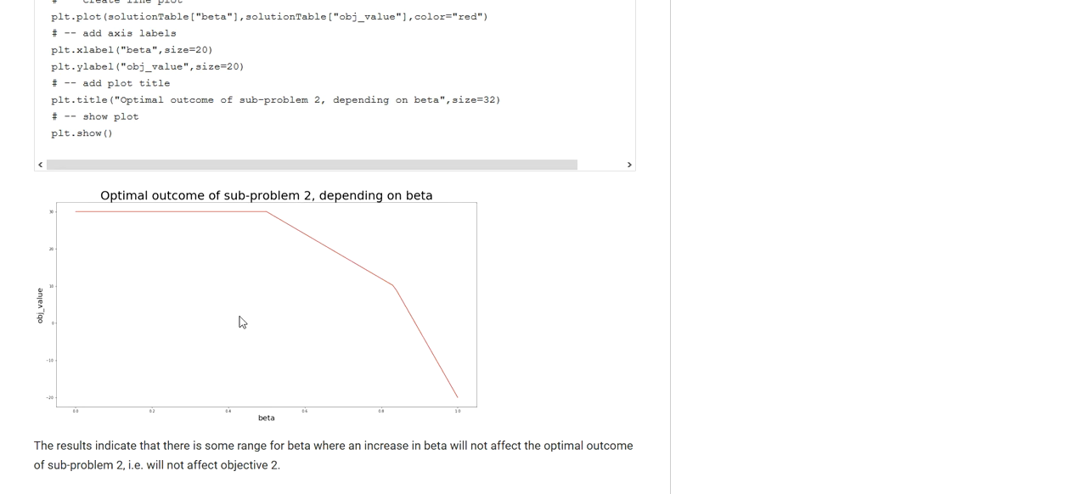
mouse_move(251, 324)
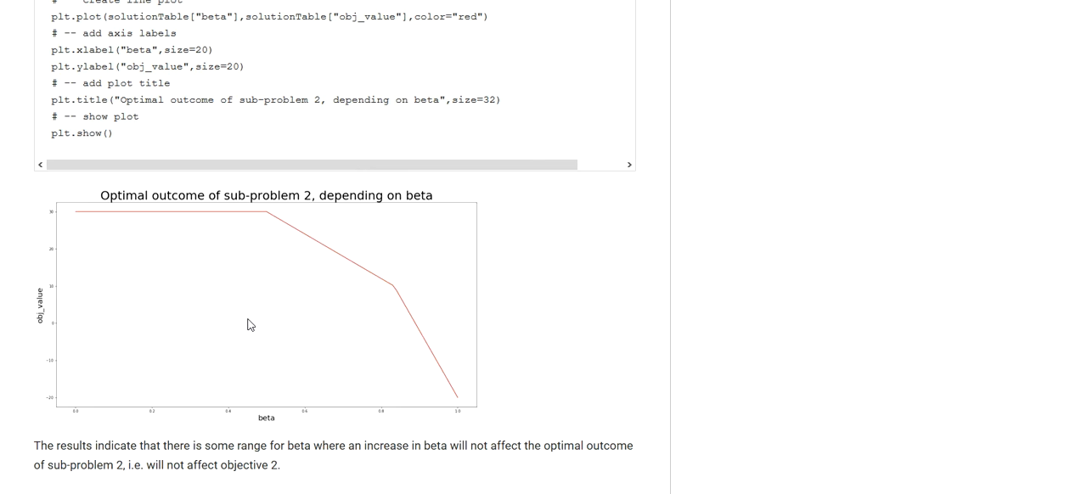
mouse_move(218, 407)
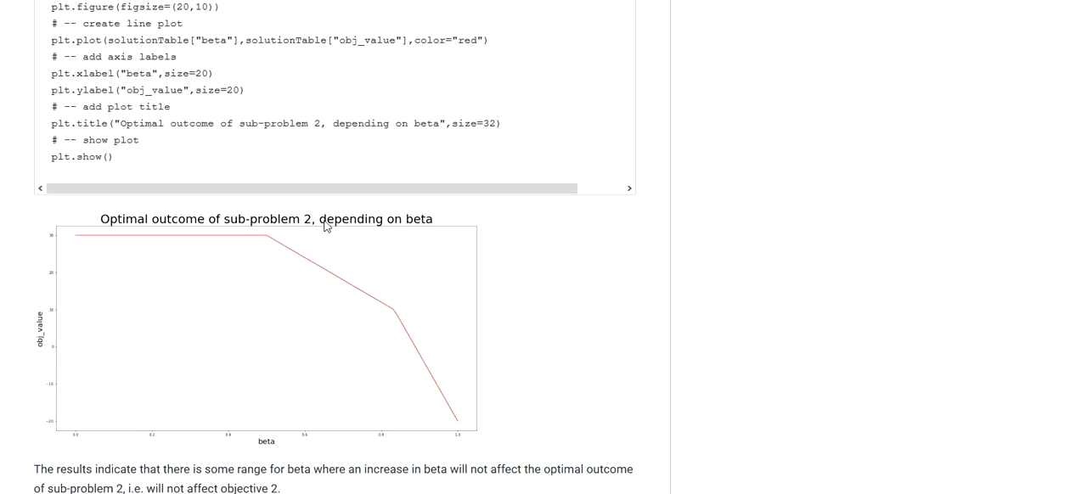
Step: Scroll from the sub-problem 2 formulation down through the beta loop to the plotting code
scroll(down, 3)
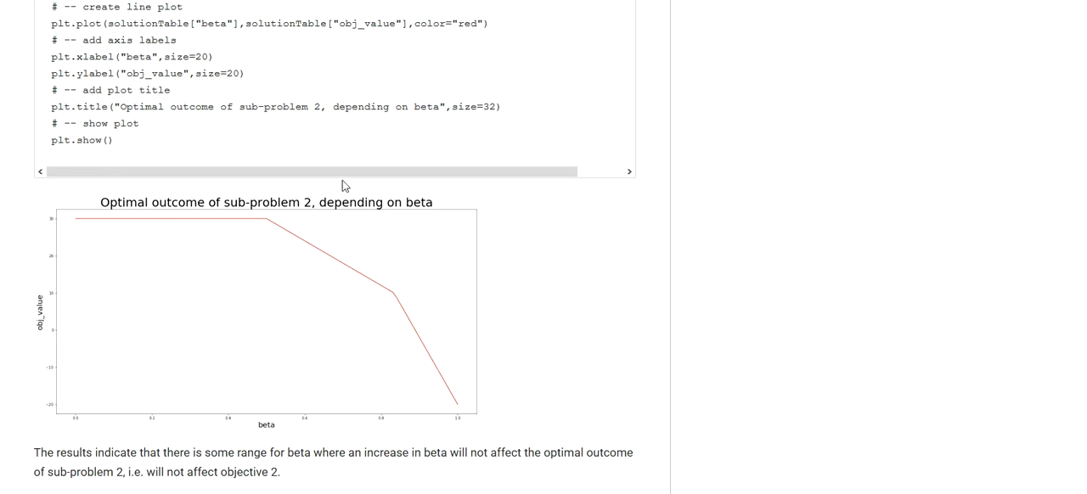
mouse_move(357, 150)
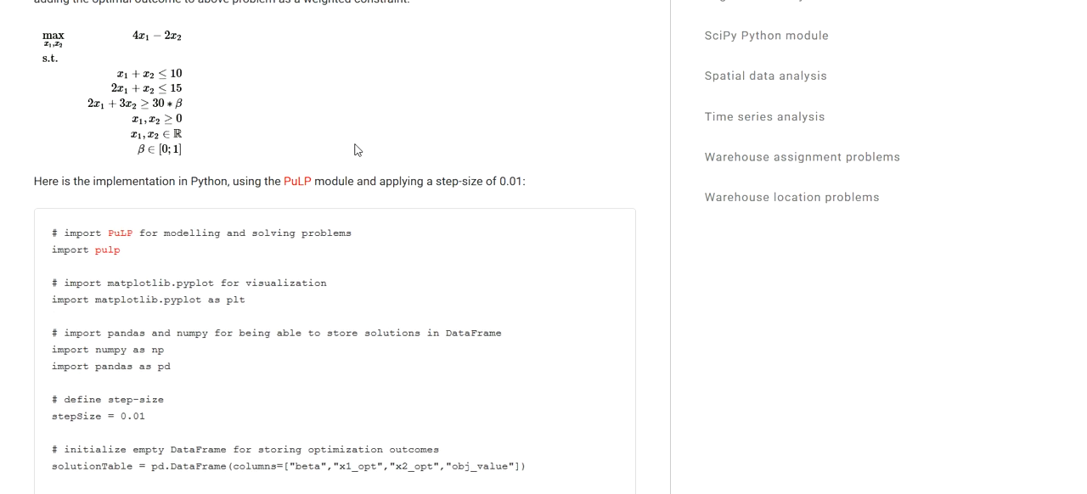
scroll(down, 3)
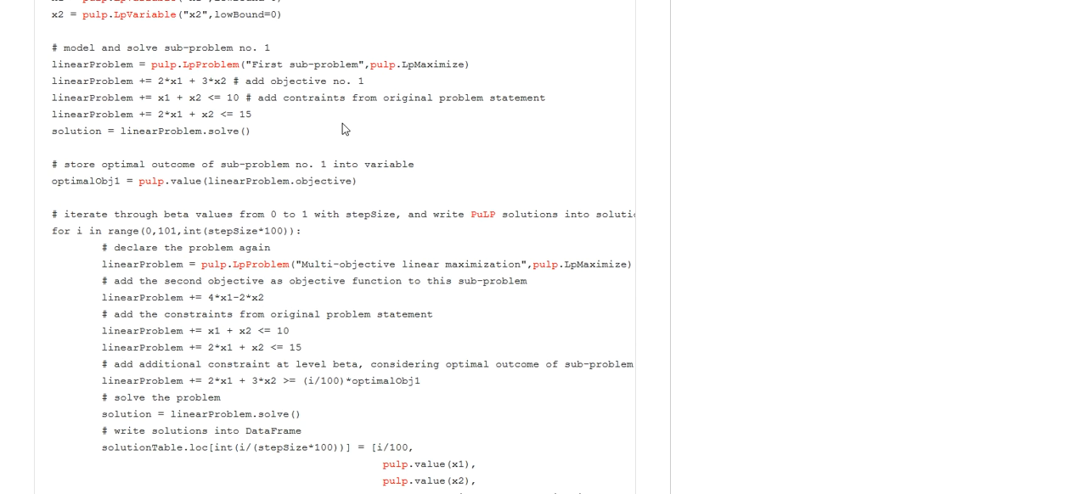
scroll(down, 3)
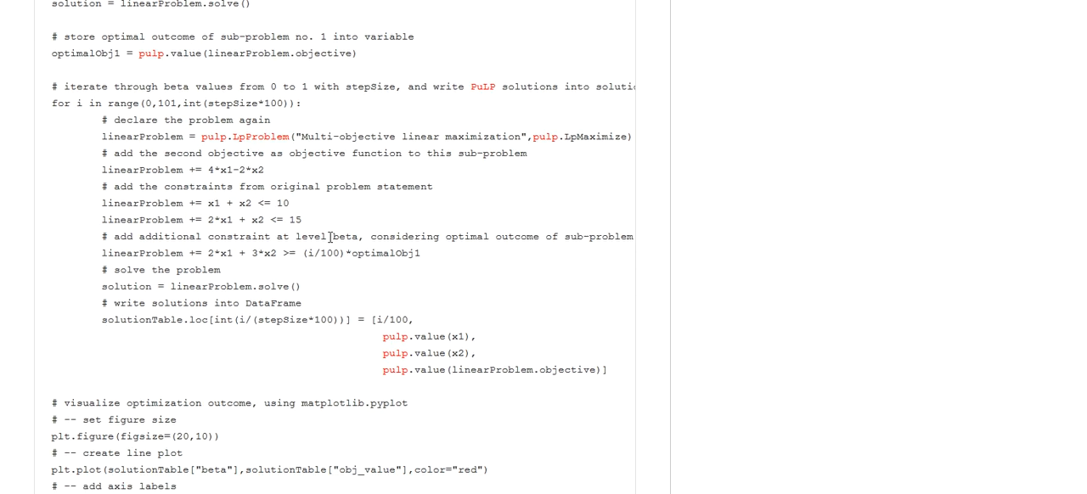
scroll(down, 3)
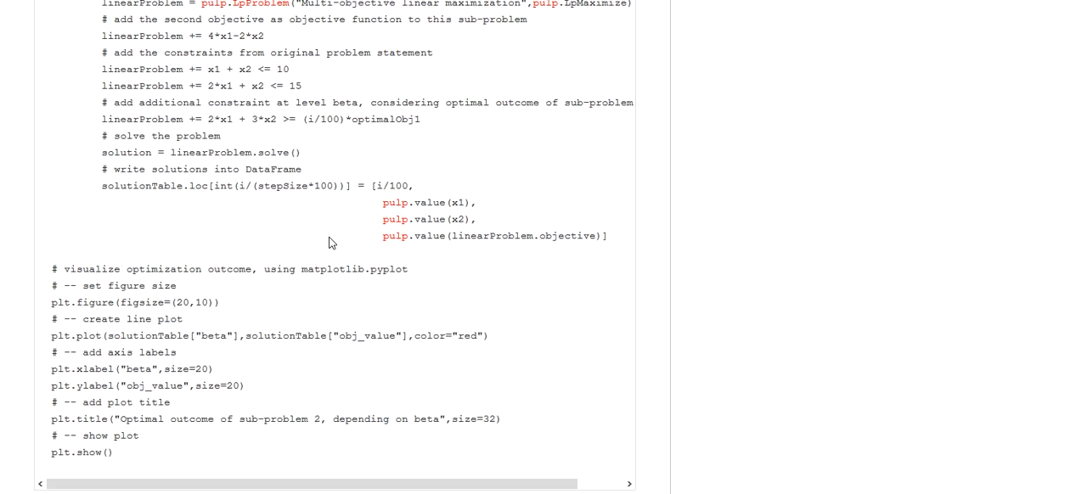